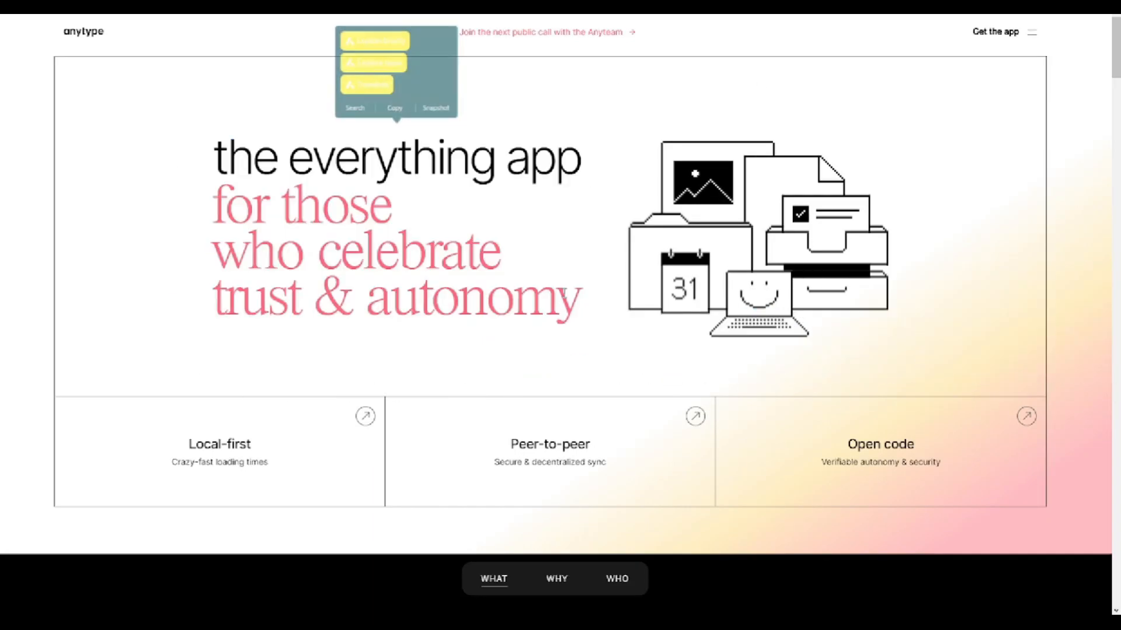
Scroll the Anytype homepage from the hero past use cases and privacy to Compose beautifully.
scroll("down", 3)
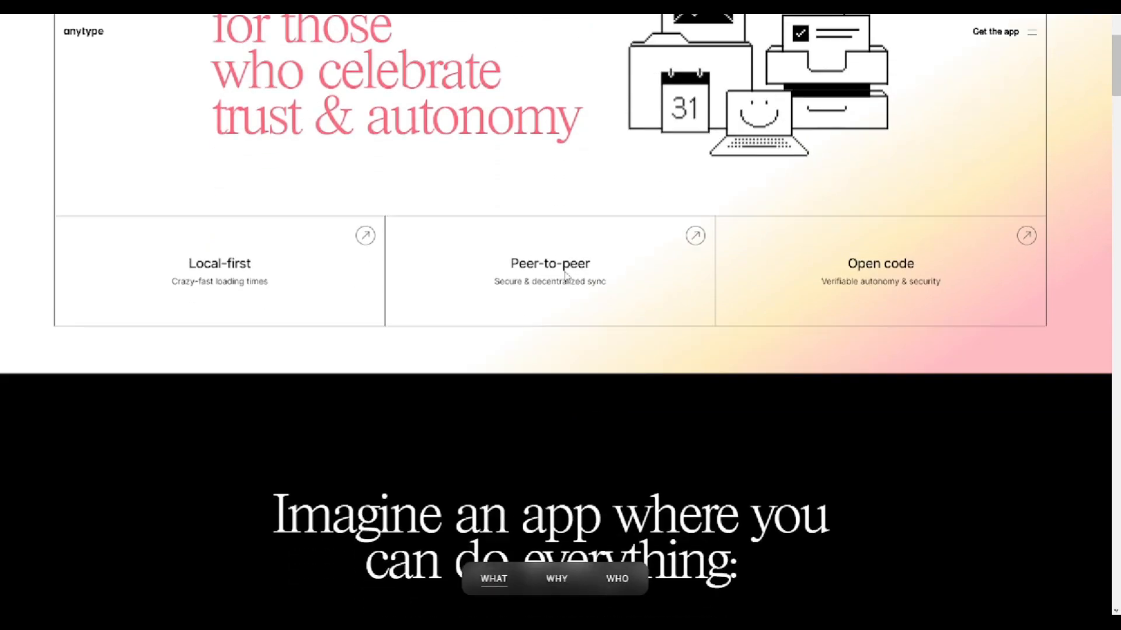
scroll("down", 3)
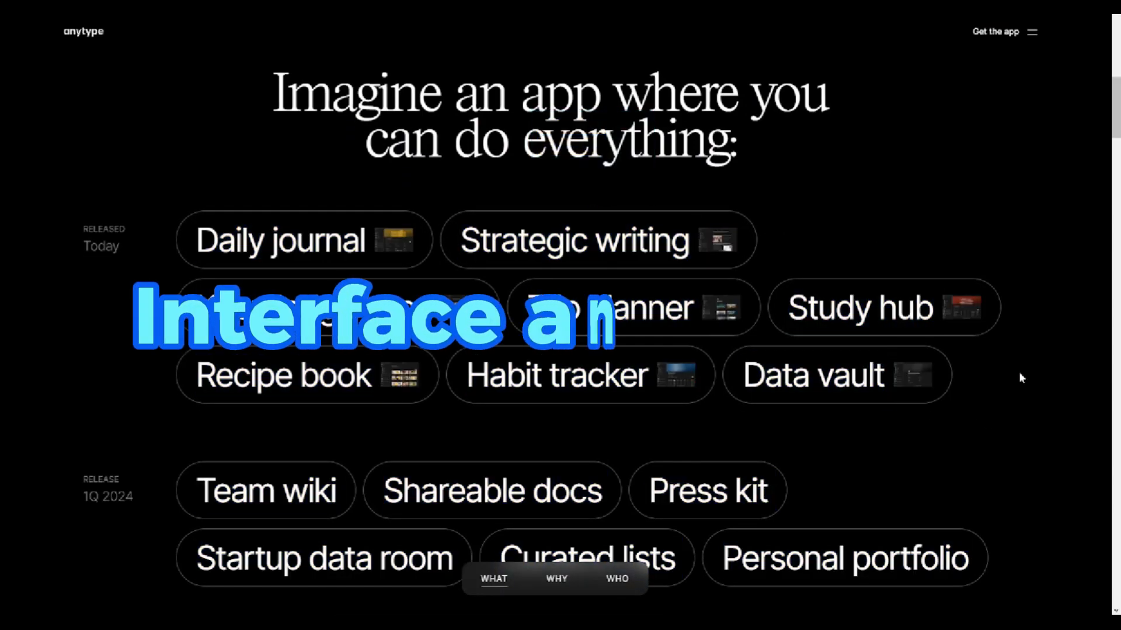
scroll("down", 3)
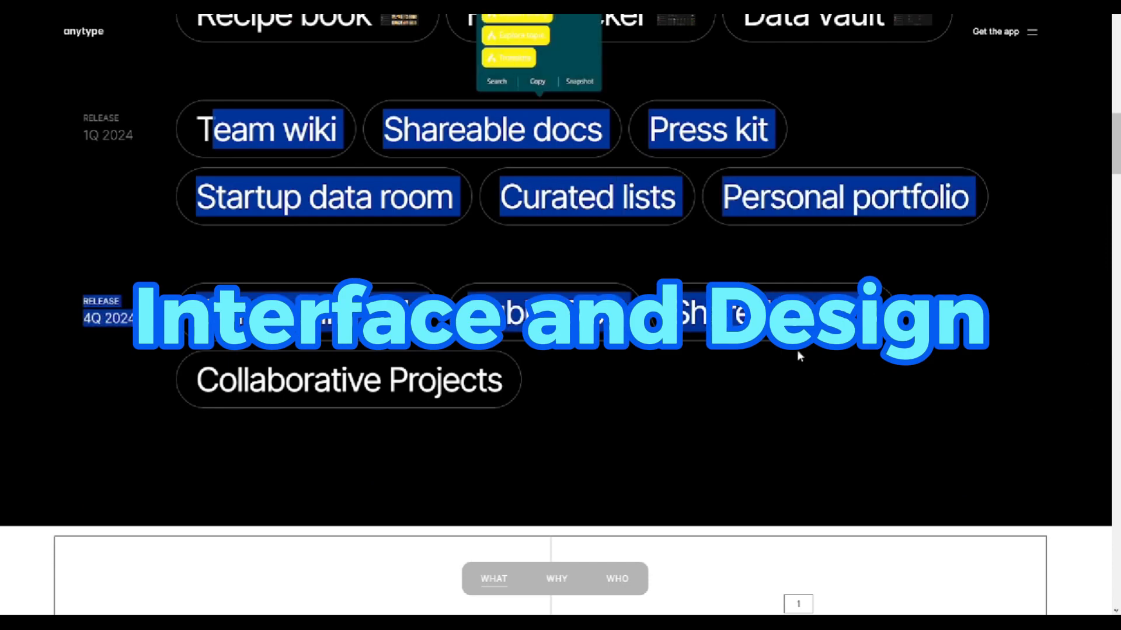
scroll("down", 3)
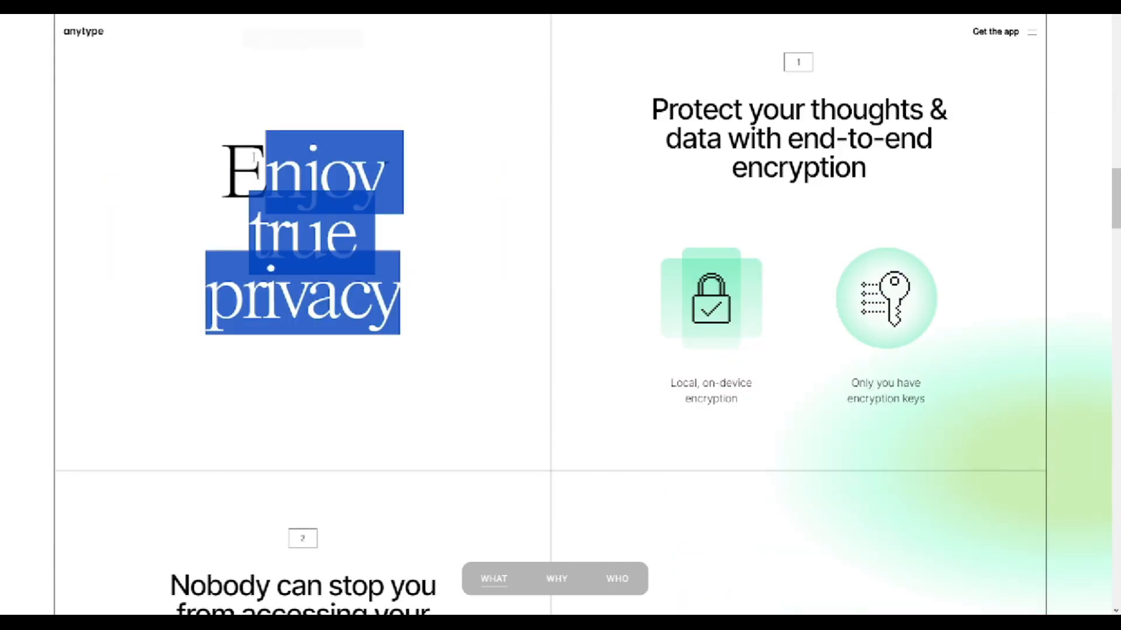
scroll("down", 3)
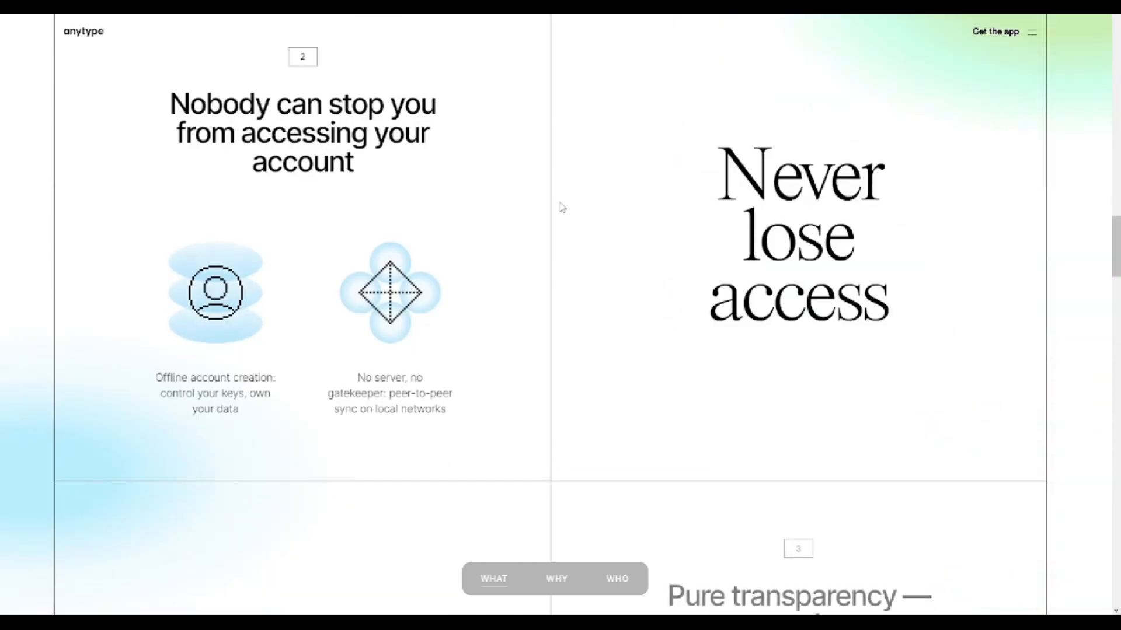
mouse_move(141, 107)
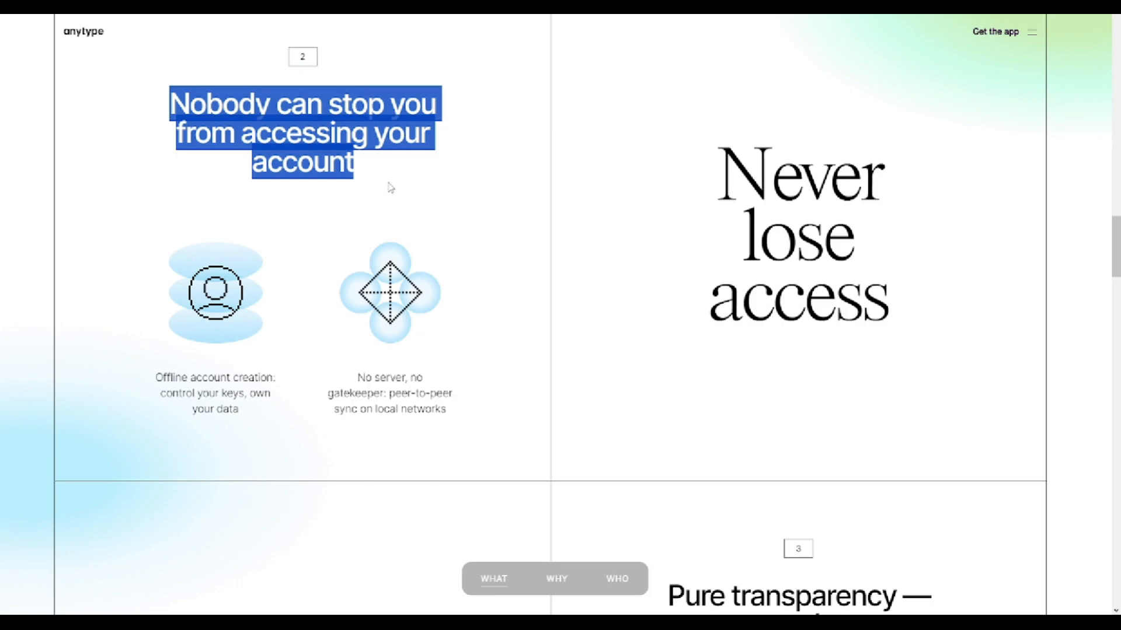
scroll("down", 3)
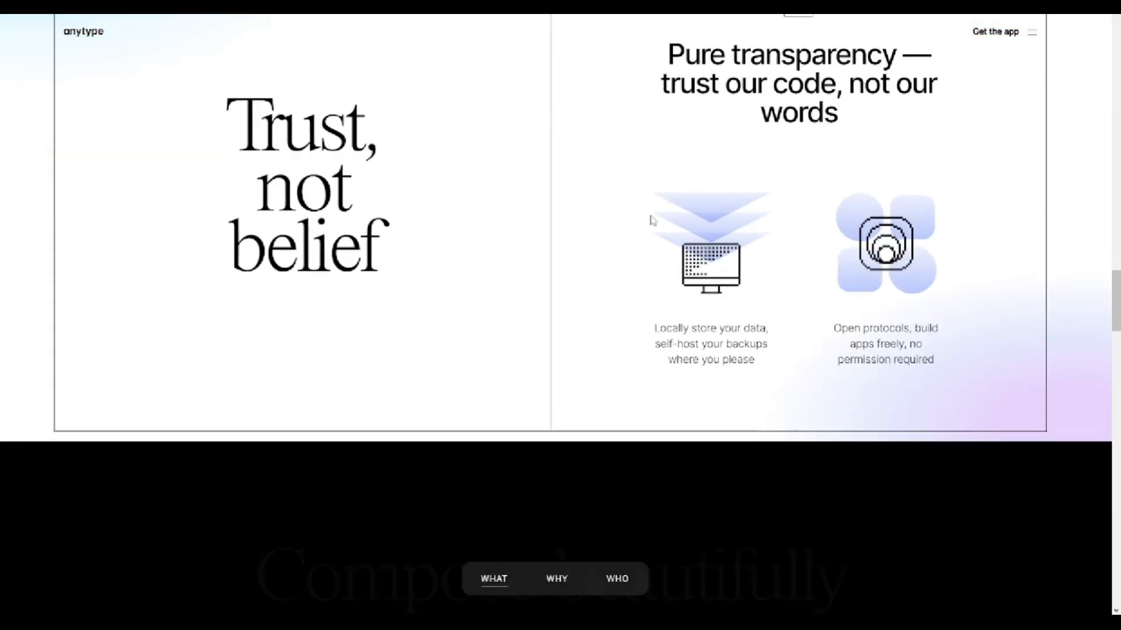
scroll("down", 3)
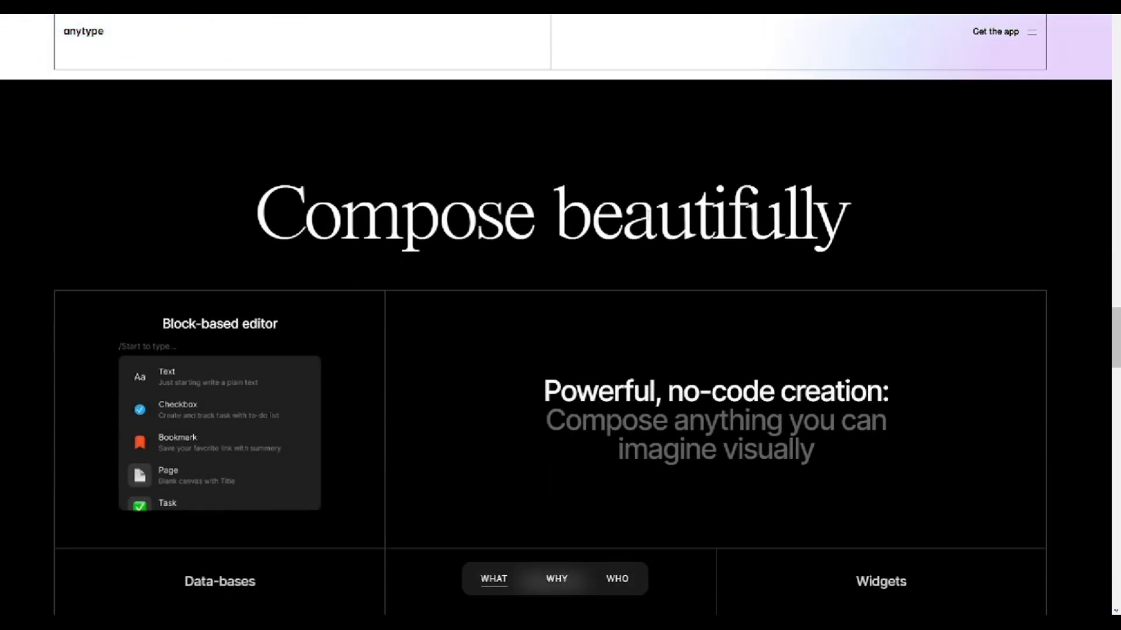
scroll("down", 3)
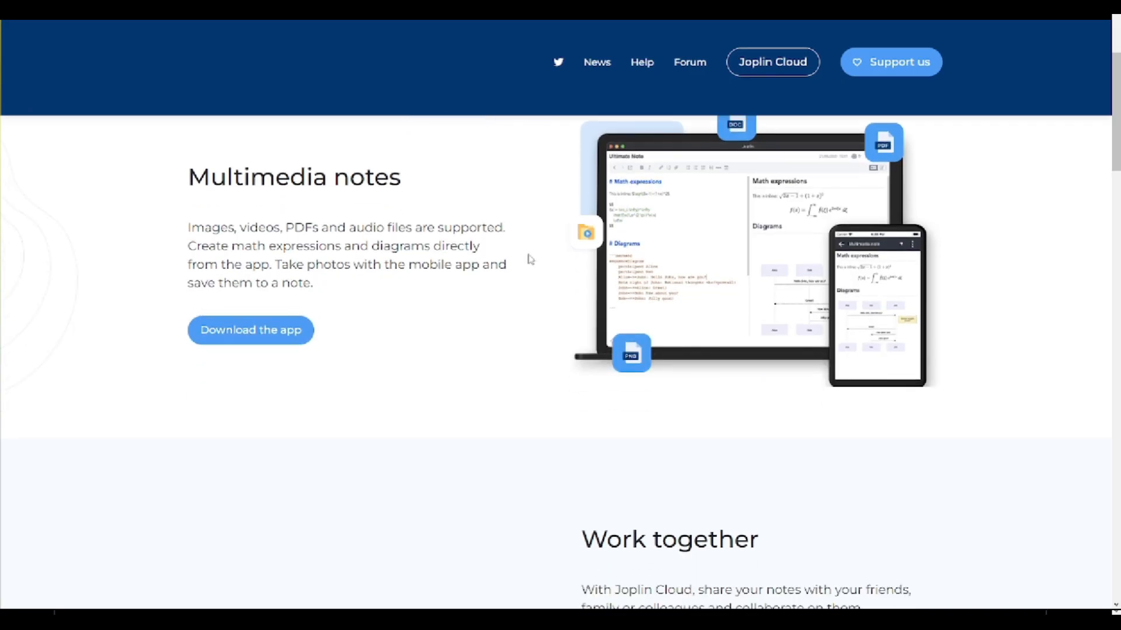
On Joplin's homepage, move from Multimedia notes to the Save web pages as notes clipper section.
scroll("up", 3)
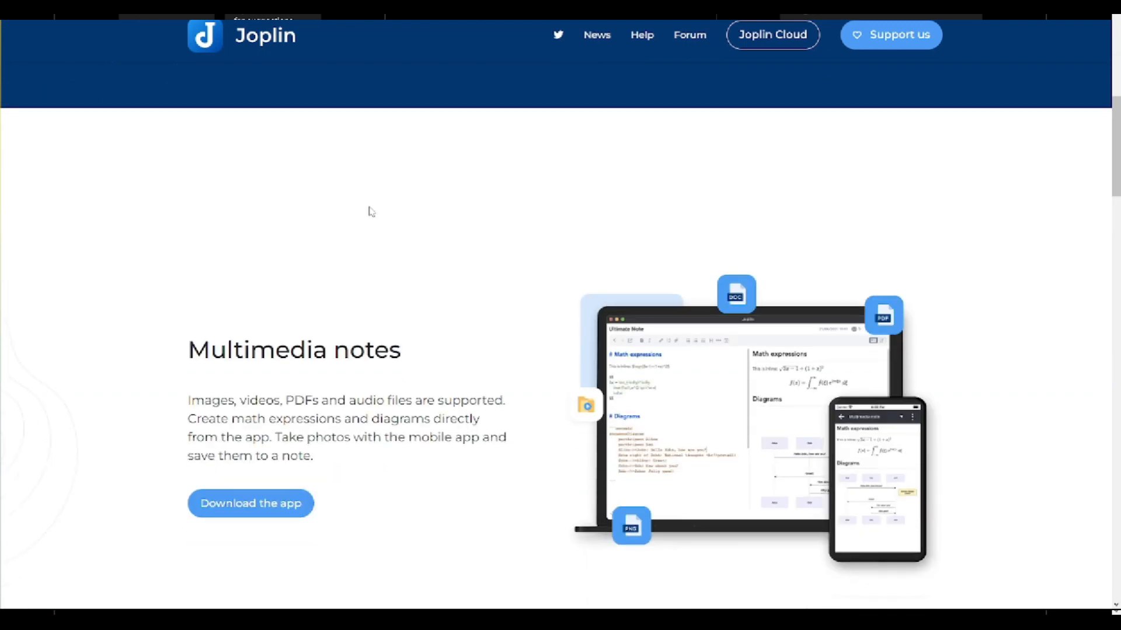
scroll("up", 3)
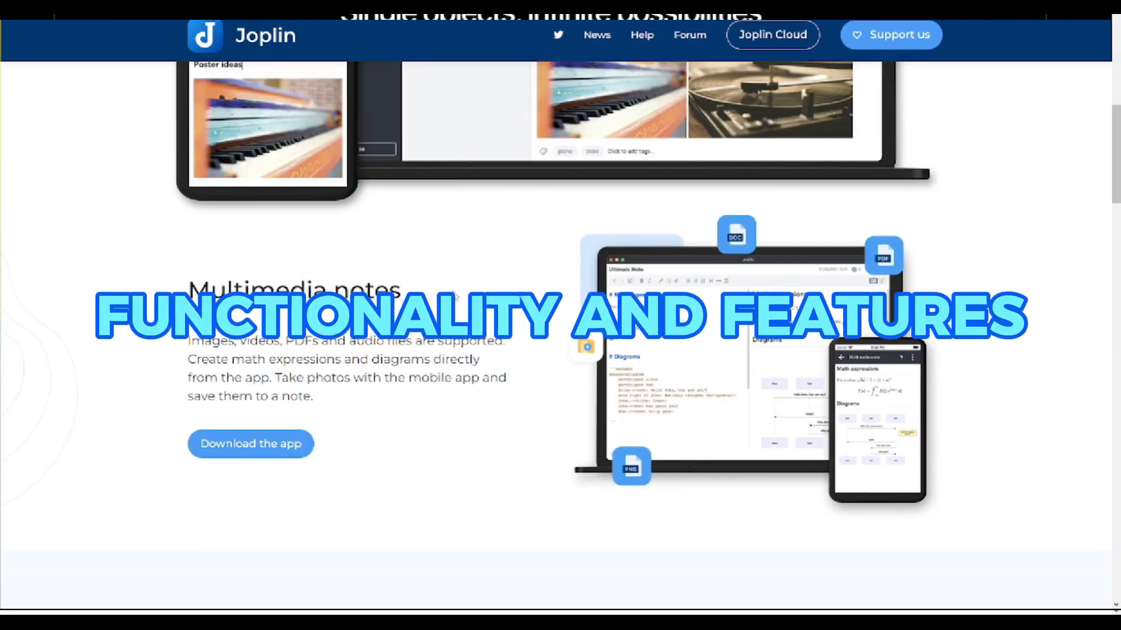
scroll("down", 3)
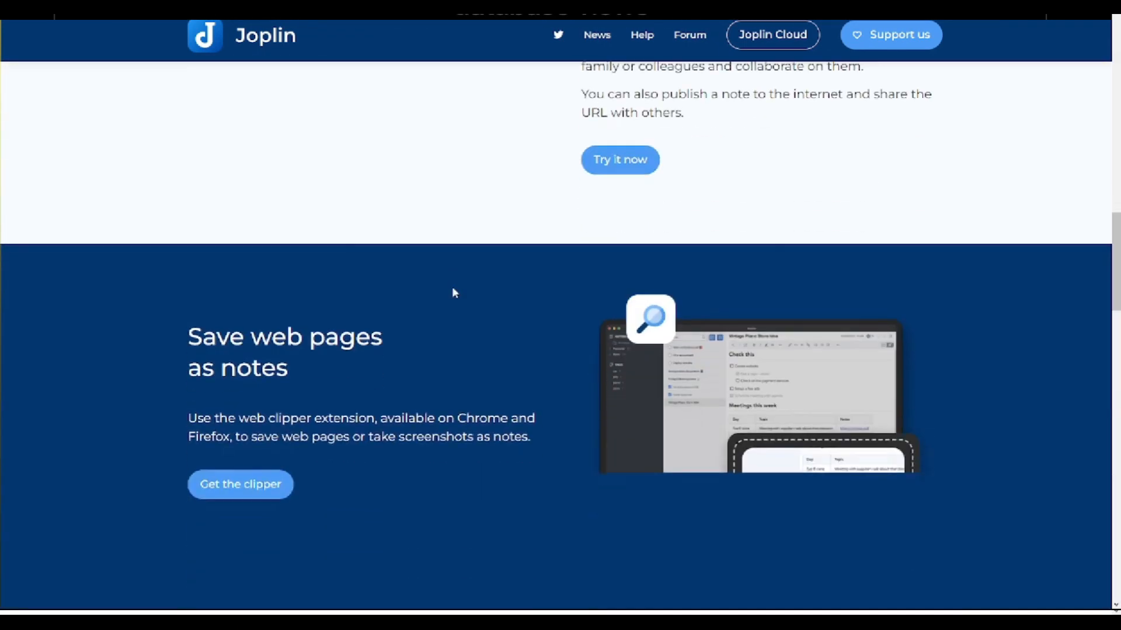
scroll("down", 3)
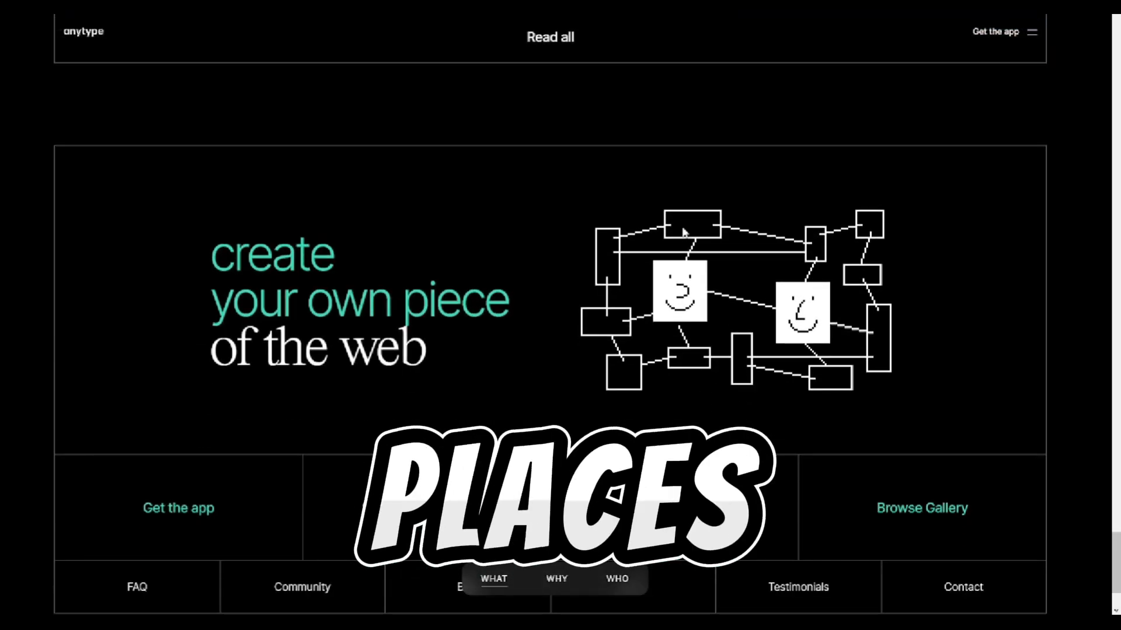
Bring the Anytype page from its footer back past Think fast to Never lose access.
scroll("down", 3)
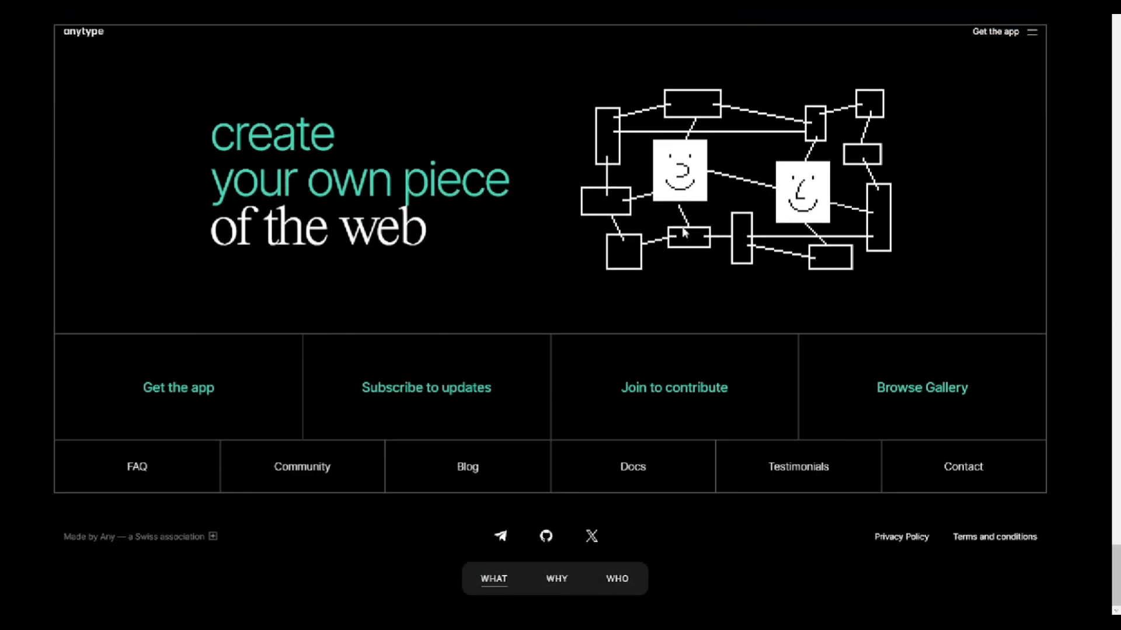
scroll("down", 3)
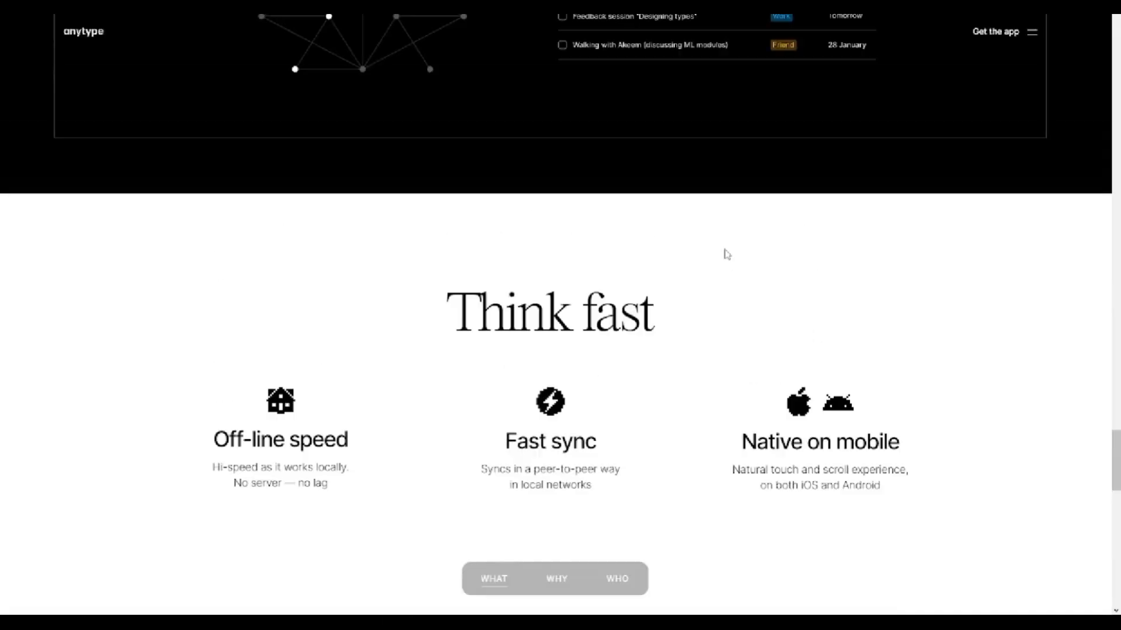
scroll("down", 3)
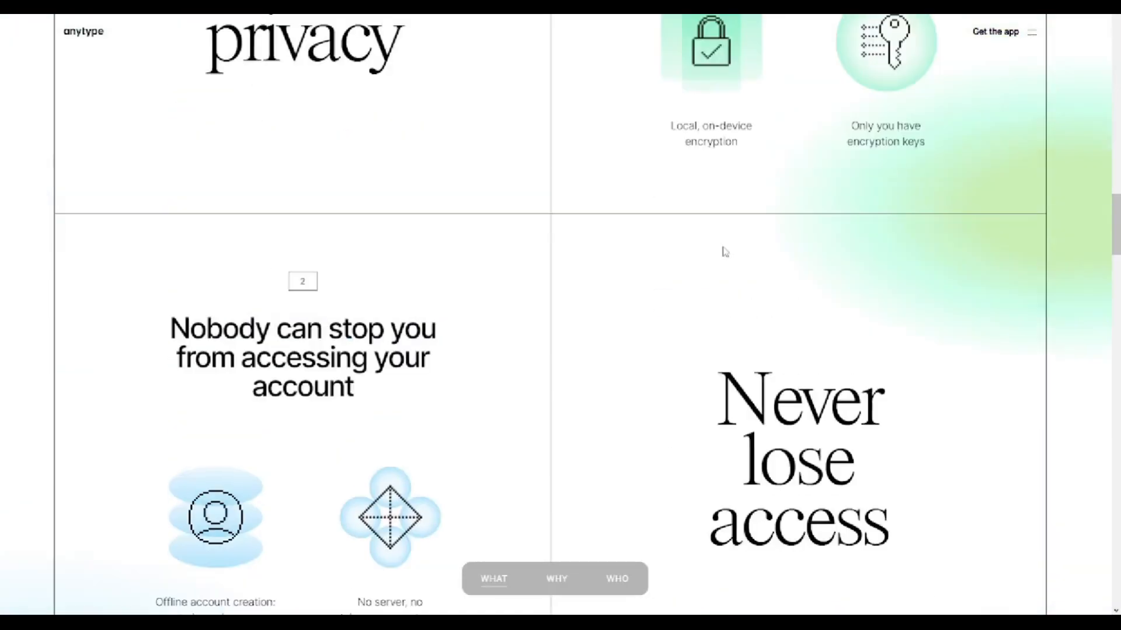
scroll("up", 3)
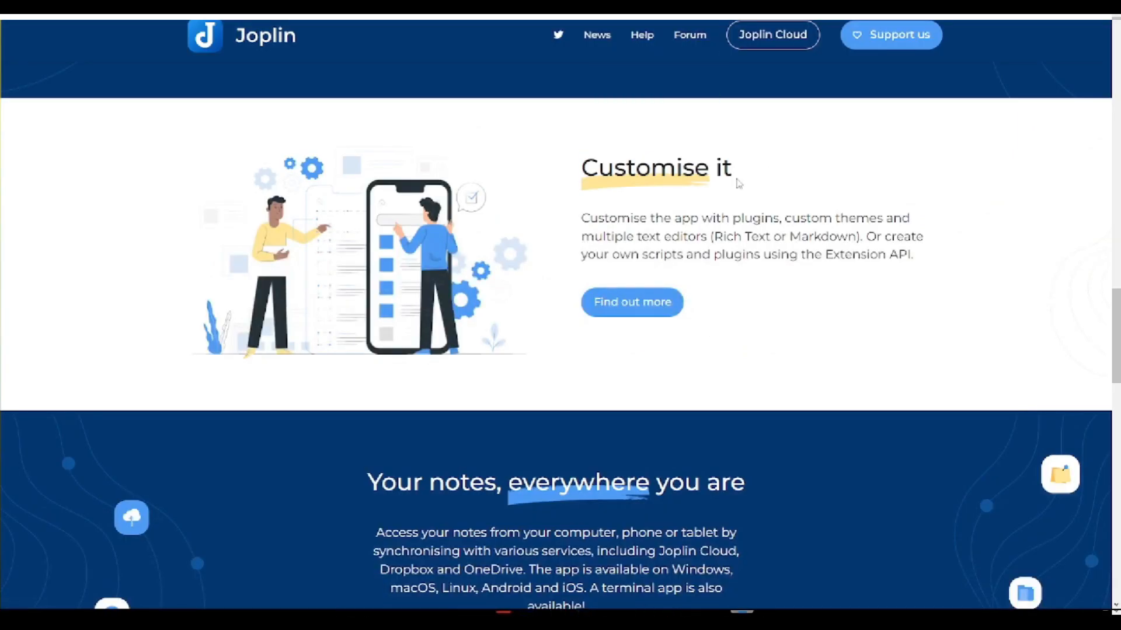
Scroll Joplin's homepage from Customise it down to In the Press, then back to 100% your data.
scroll("down", 3)
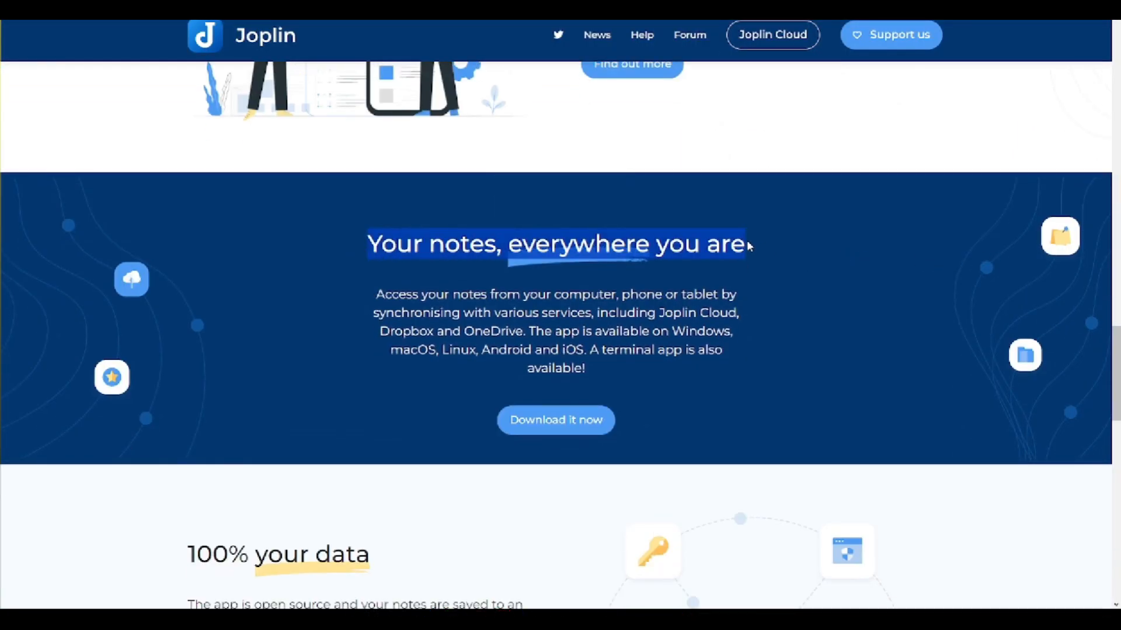
scroll("down", 3)
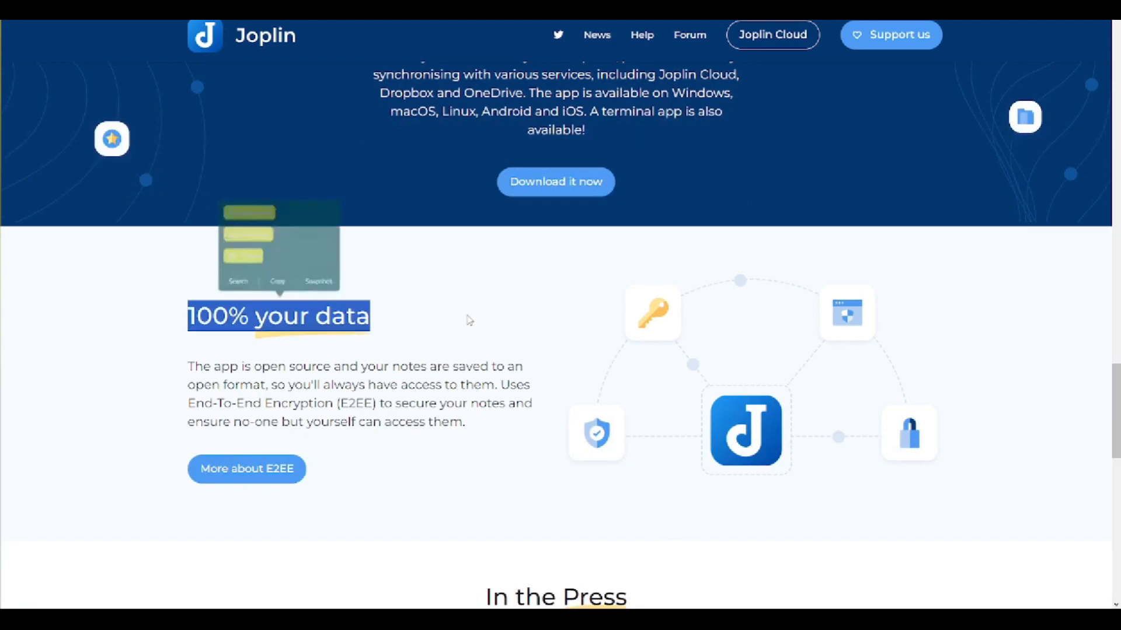
scroll("down", 3)
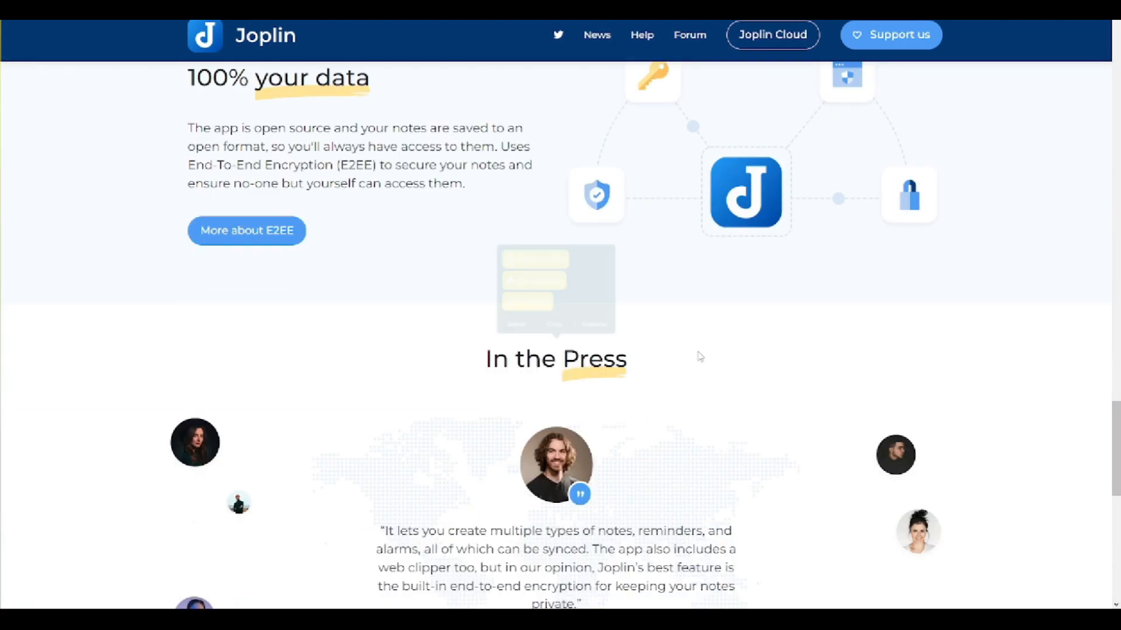
scroll("down", 3)
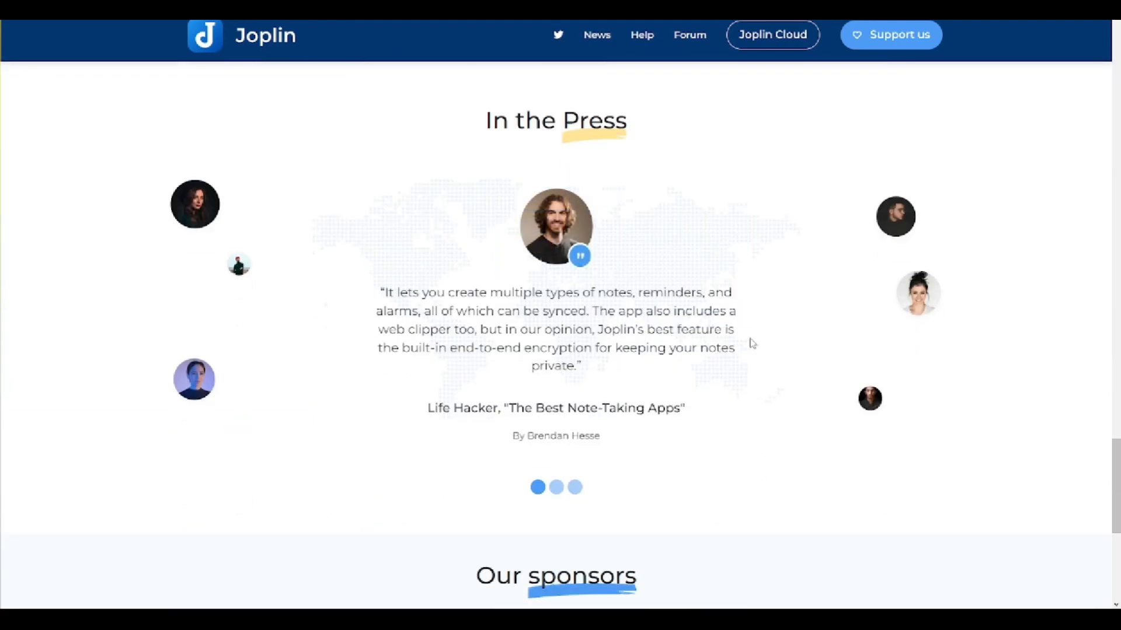
scroll("down", 3)
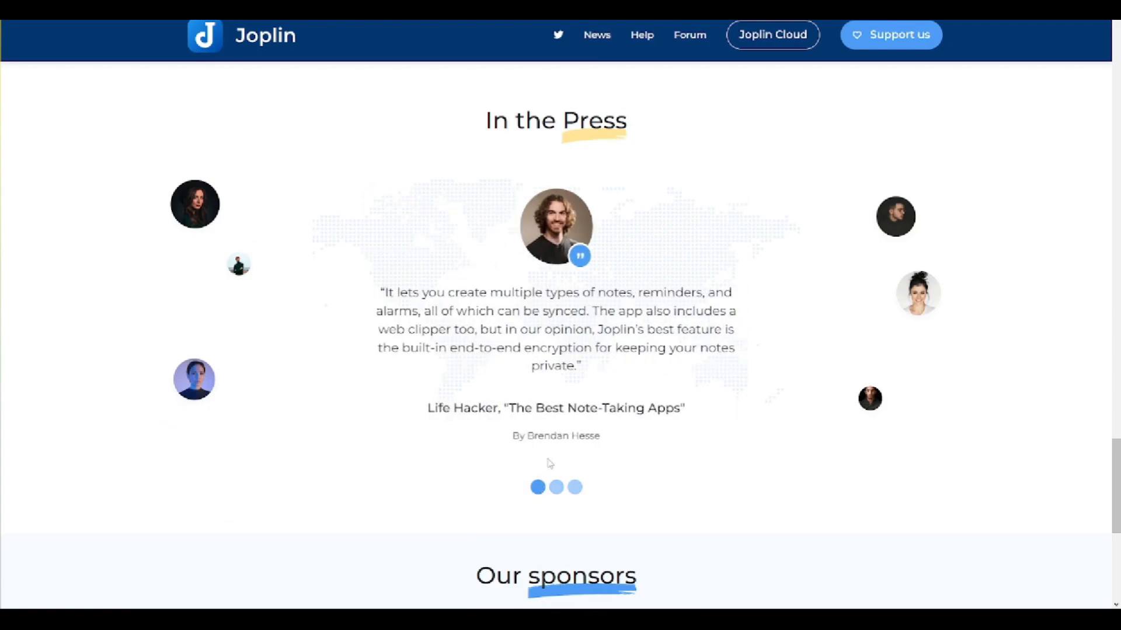
scroll("up", 3)
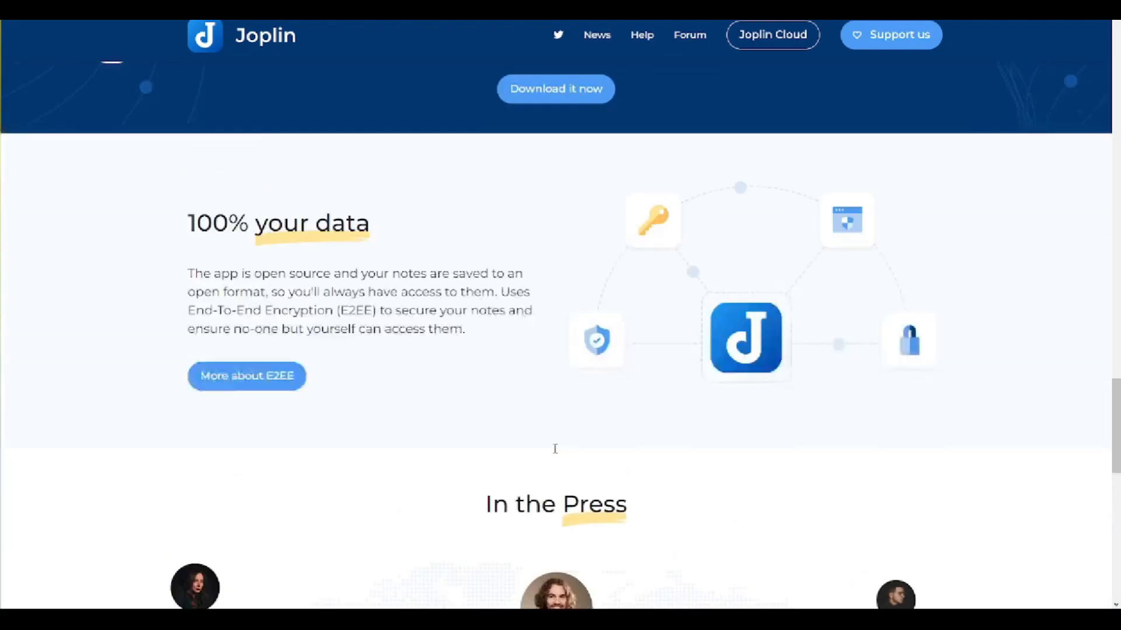
scroll("up", 3)
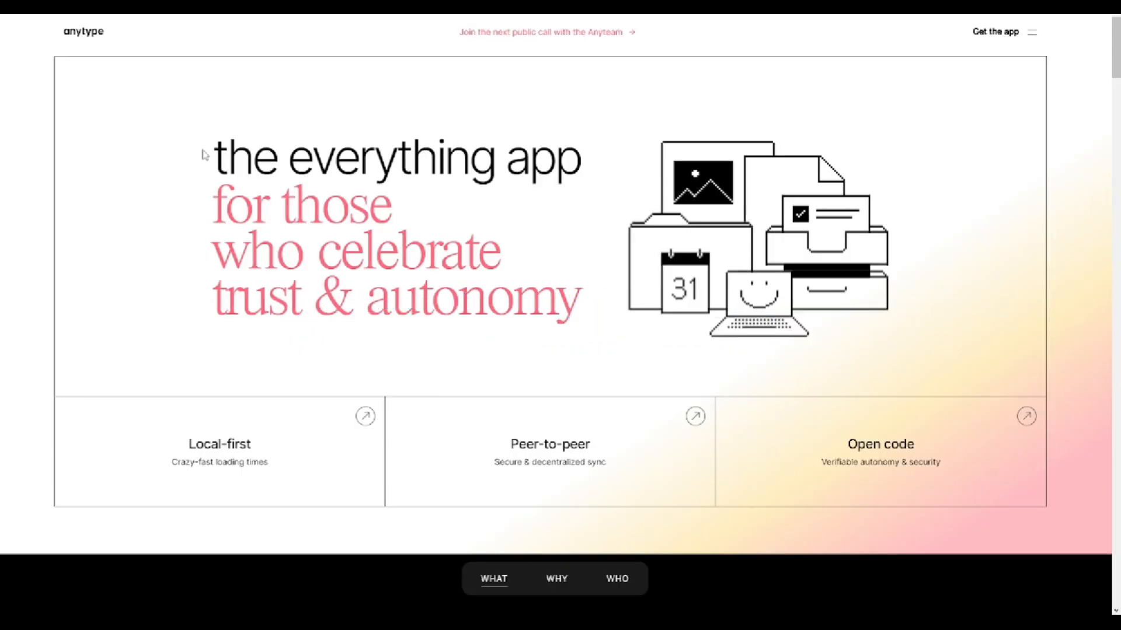
Scroll the Anytype page from the top down to the 'Imagine an app where you can do everything' list.
scroll("down", 3)
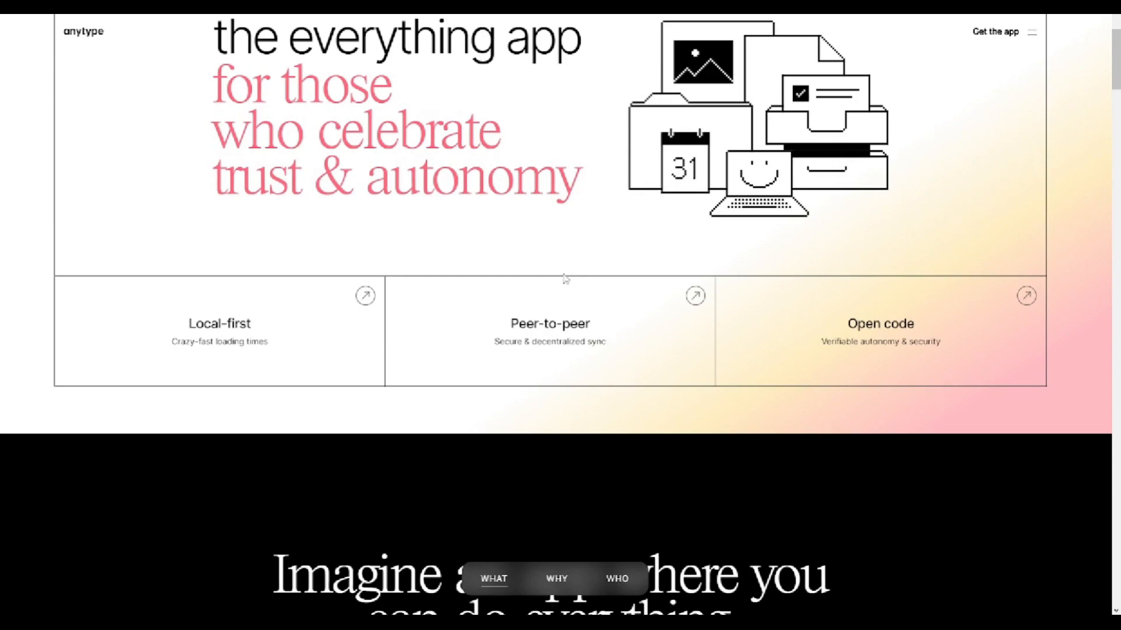
scroll("down", 3)
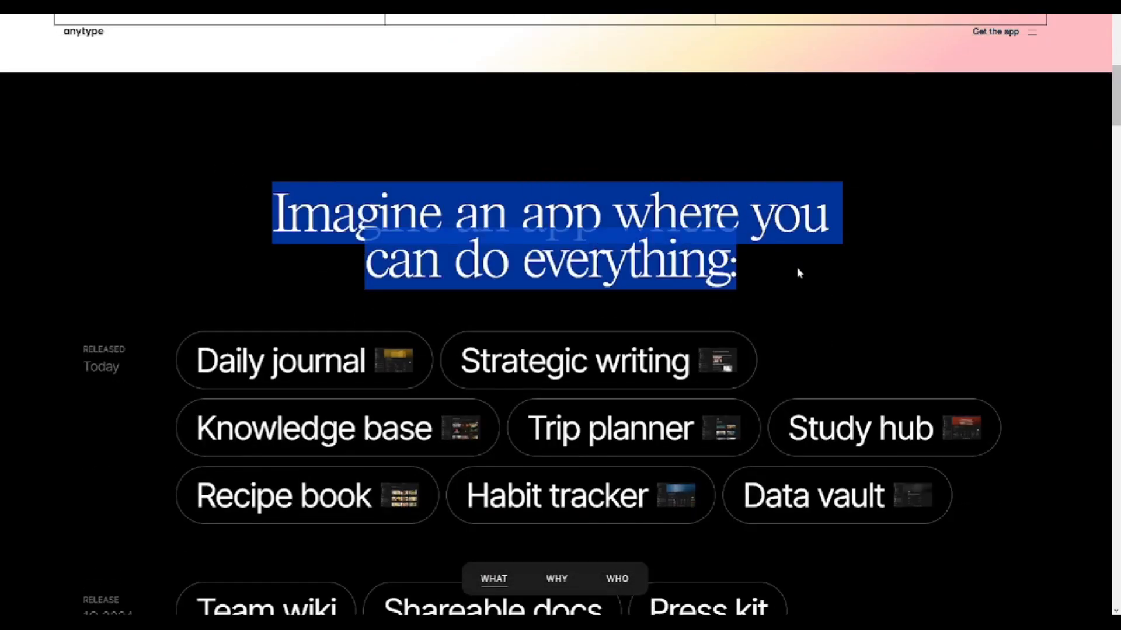
scroll("up", 3)
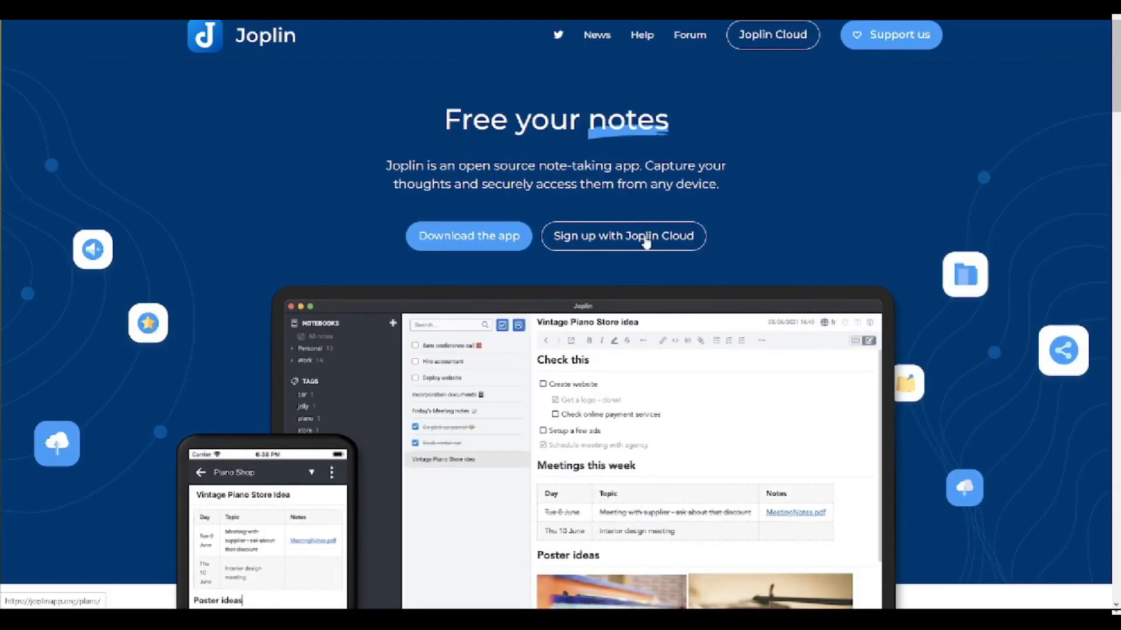
Open Joplin's News blog at the 'Support for new plugin metadata' post.
left_click(468, 236)
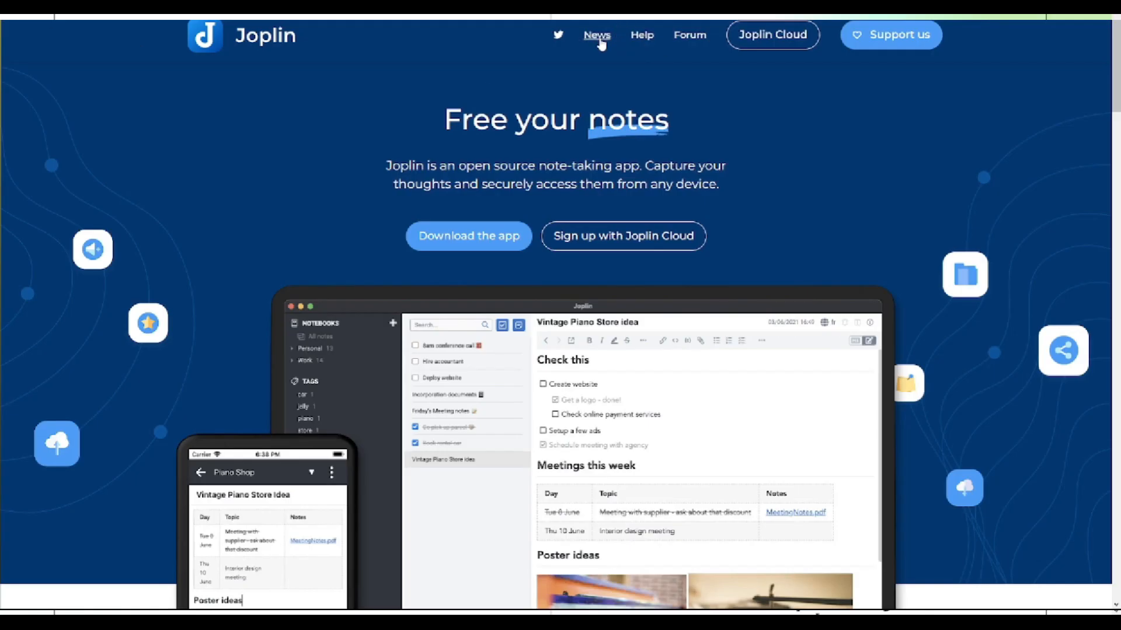
left_click(596, 35)
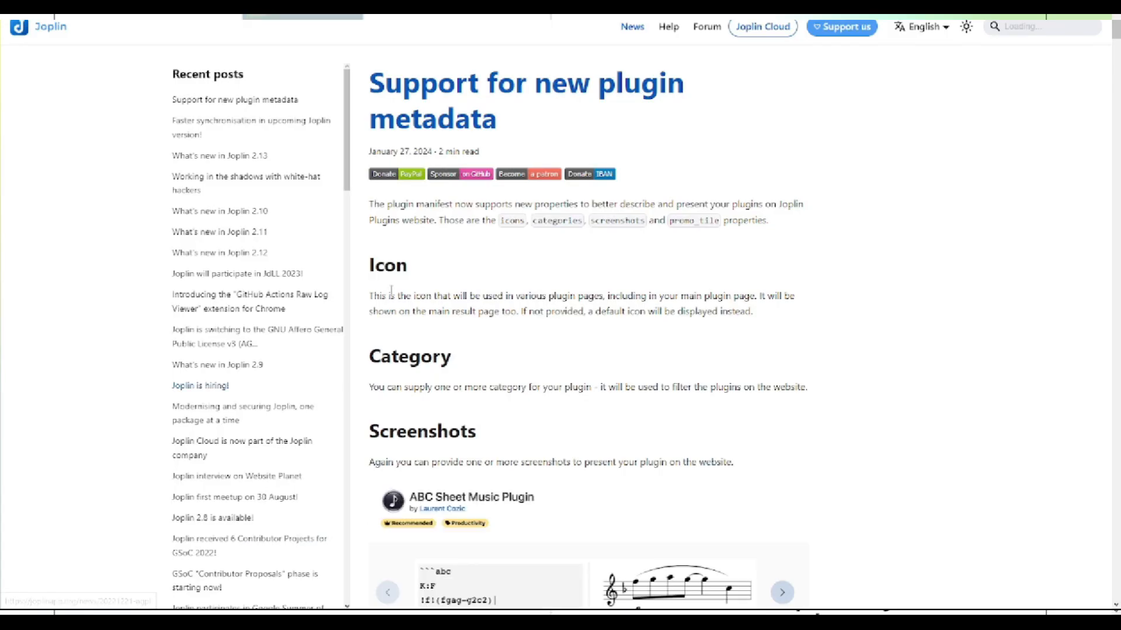
Scroll the blog posts and reopen 'Support for new plugin metadata' from the sidebar.
scroll("down", 3)
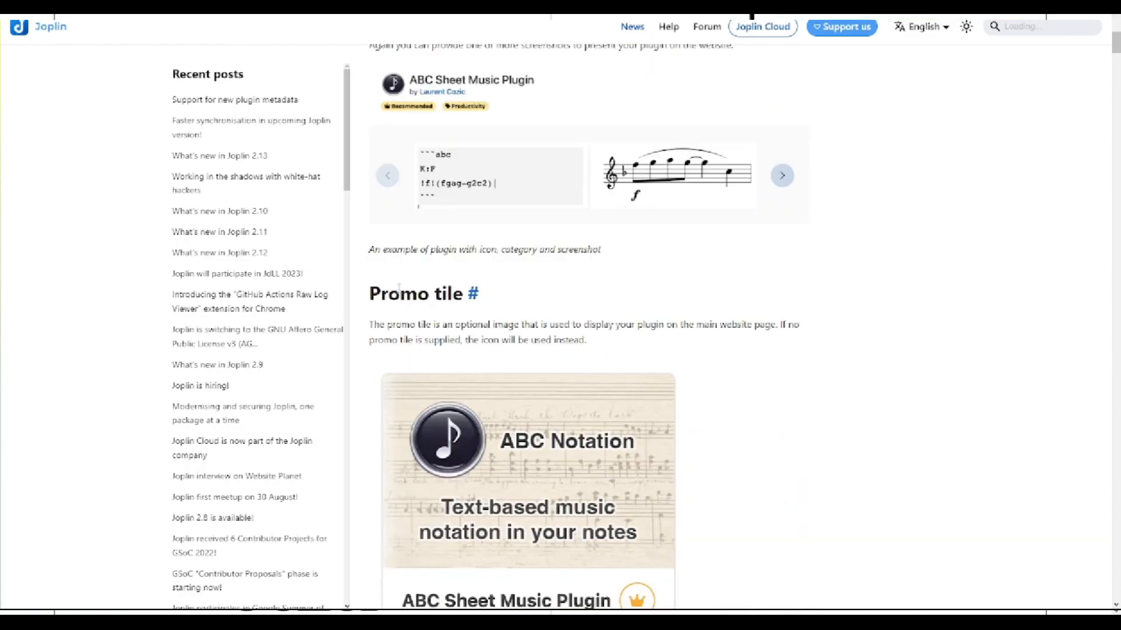
scroll("down", 3)
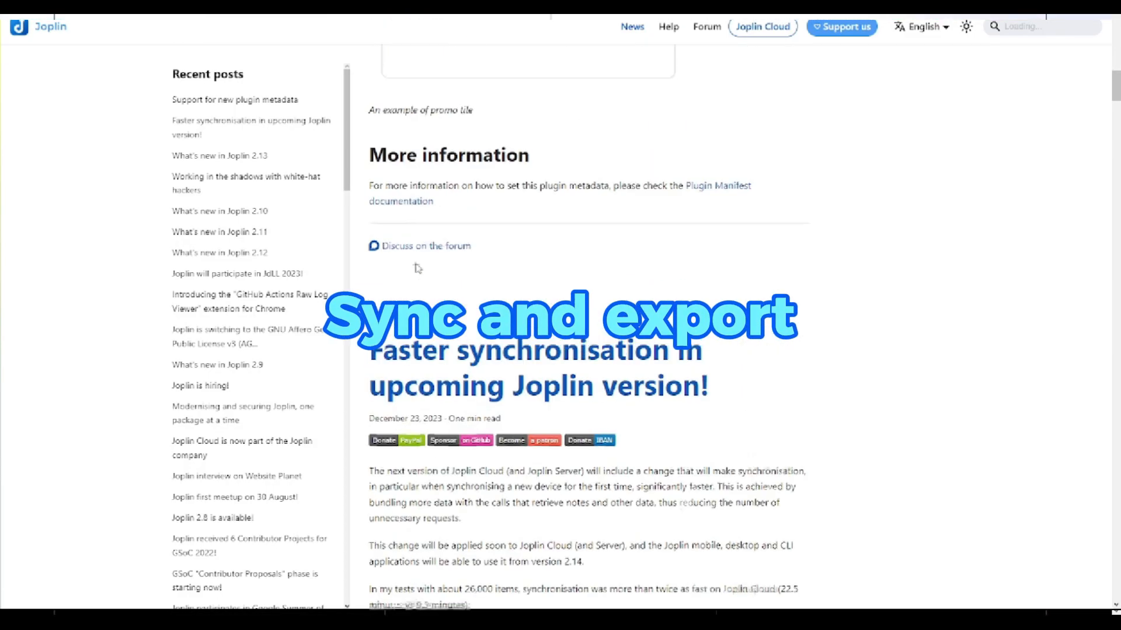
left_click(234, 99)
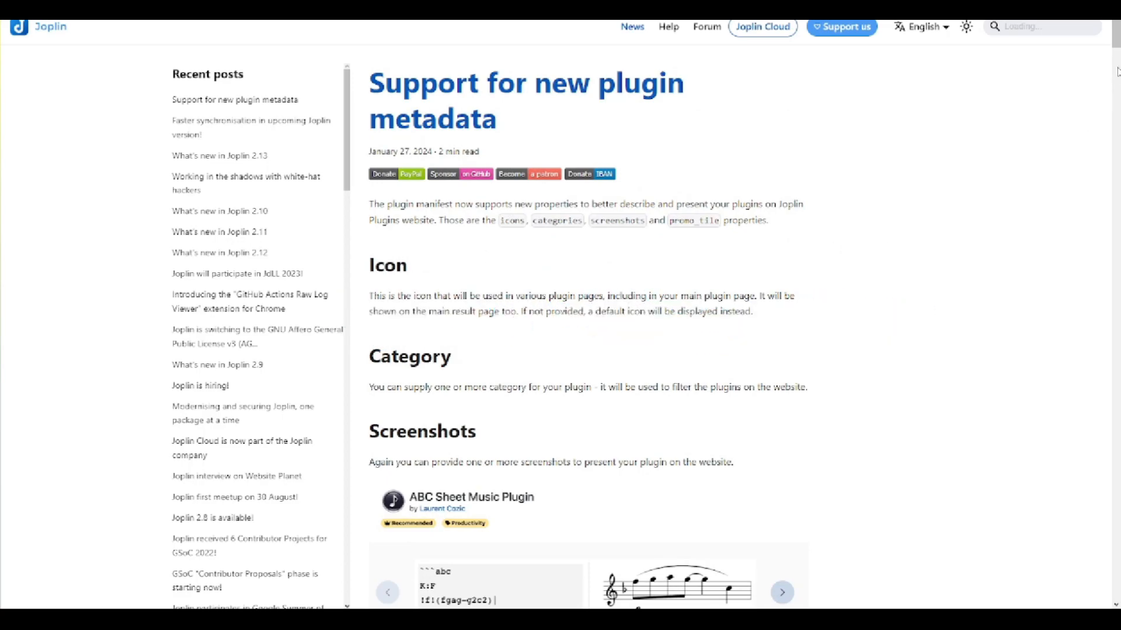
Read through the post, then return to the Joplin 'Free your notes' homepage.
scroll("down", 3)
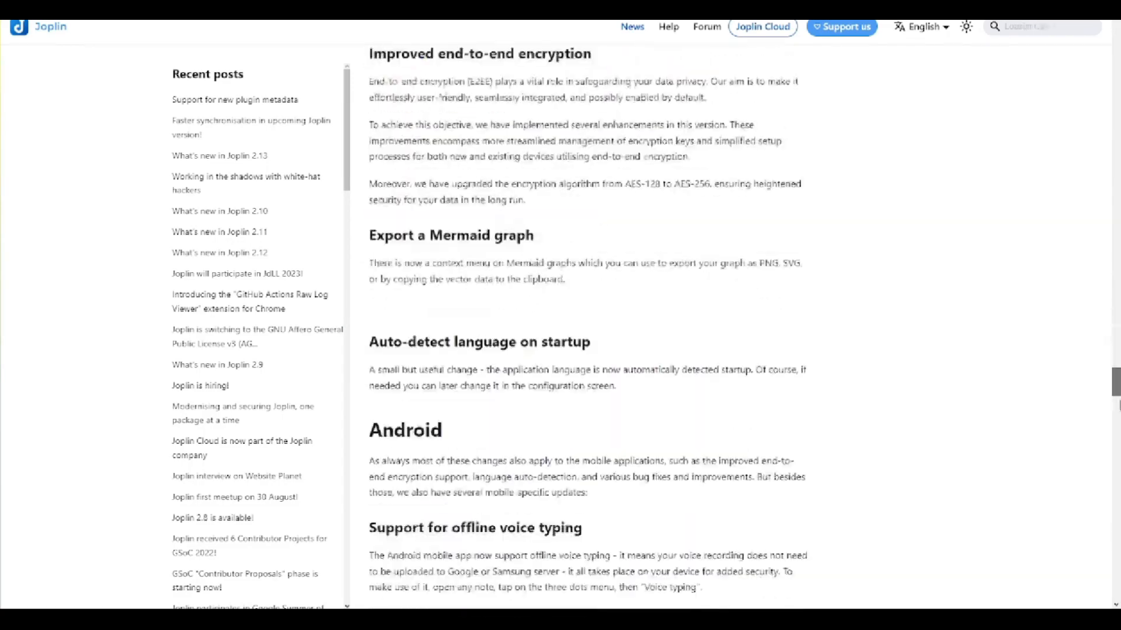
scroll("down", 3)
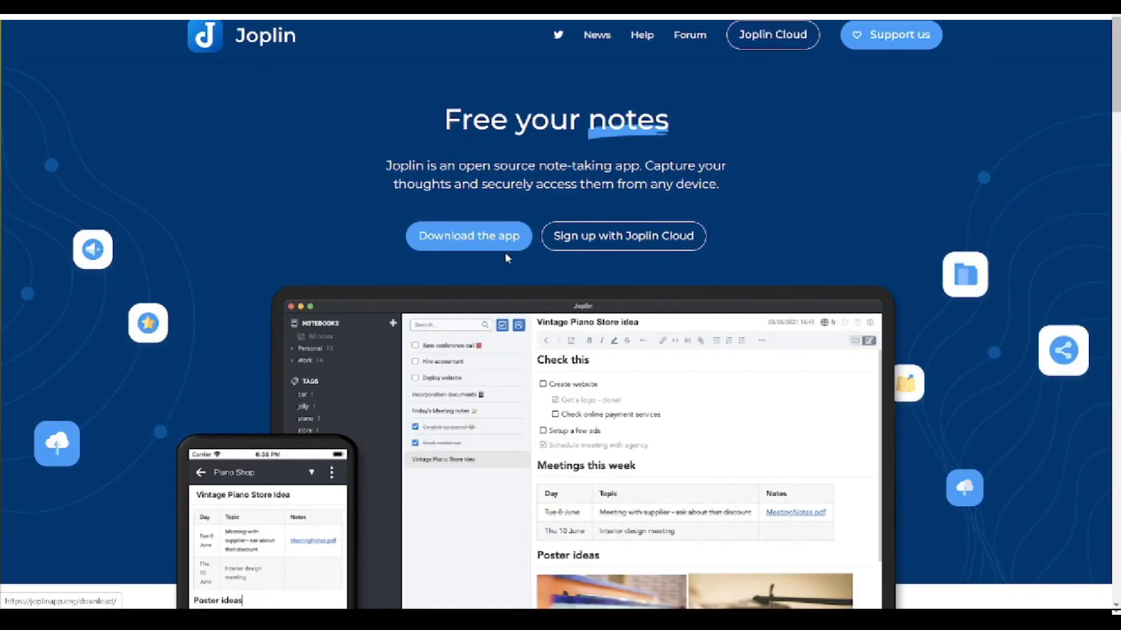
left_click(468, 236)
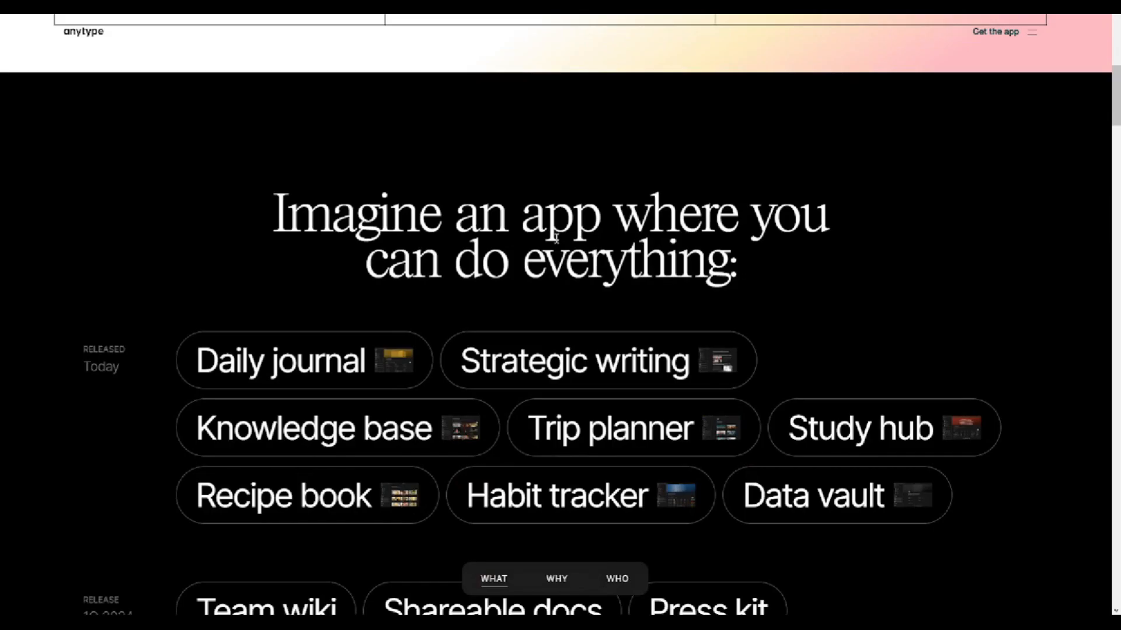
mouse_move(760, 261)
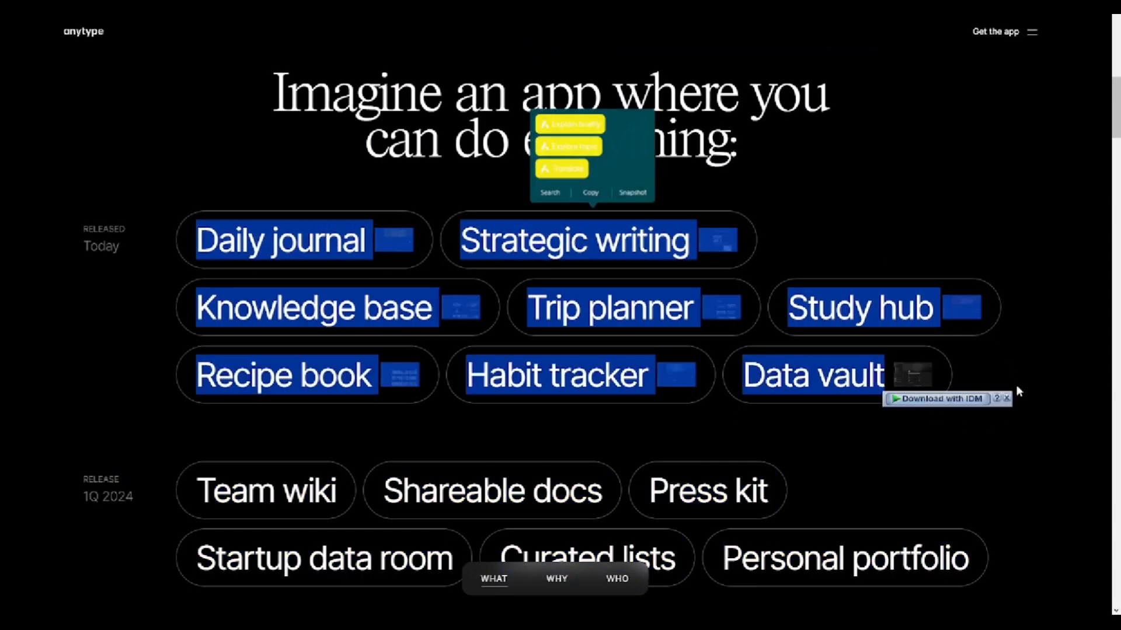
Scroll Anytype past the use-case list to Enjoy true privacy and Never lose access, clearing the selection.
scroll("down", 3)
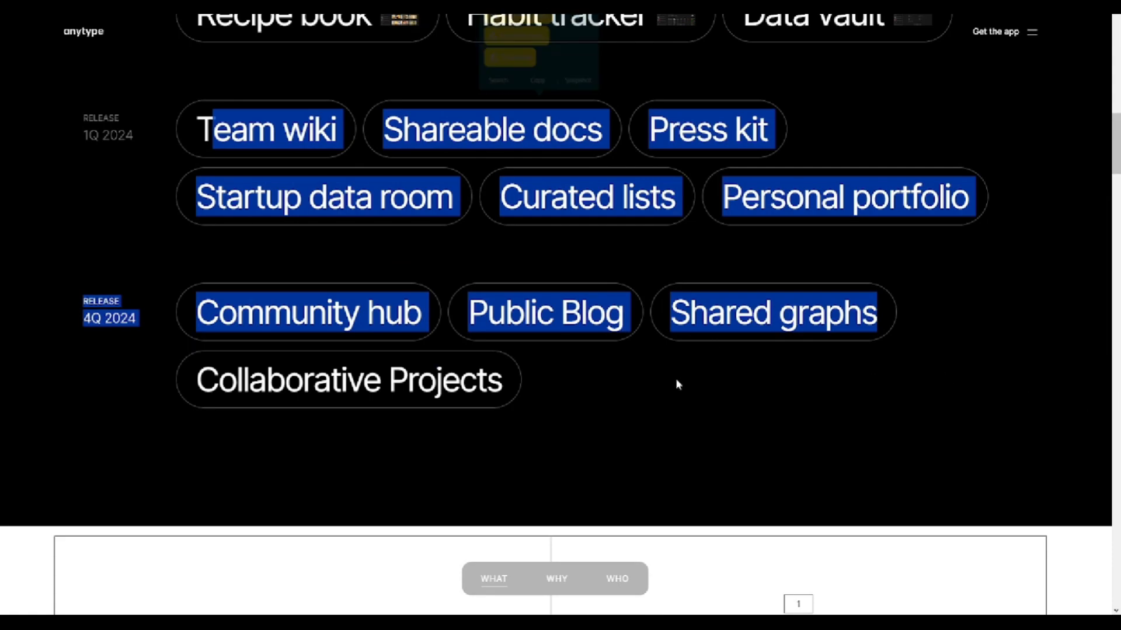
scroll("down", 3)
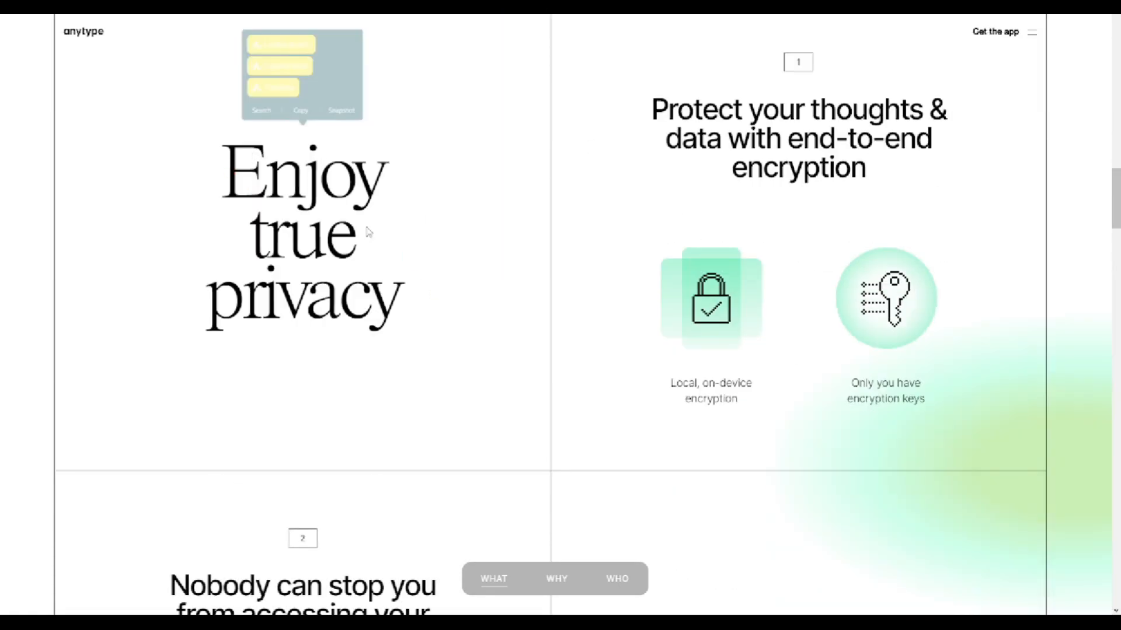
scroll("down", 3)
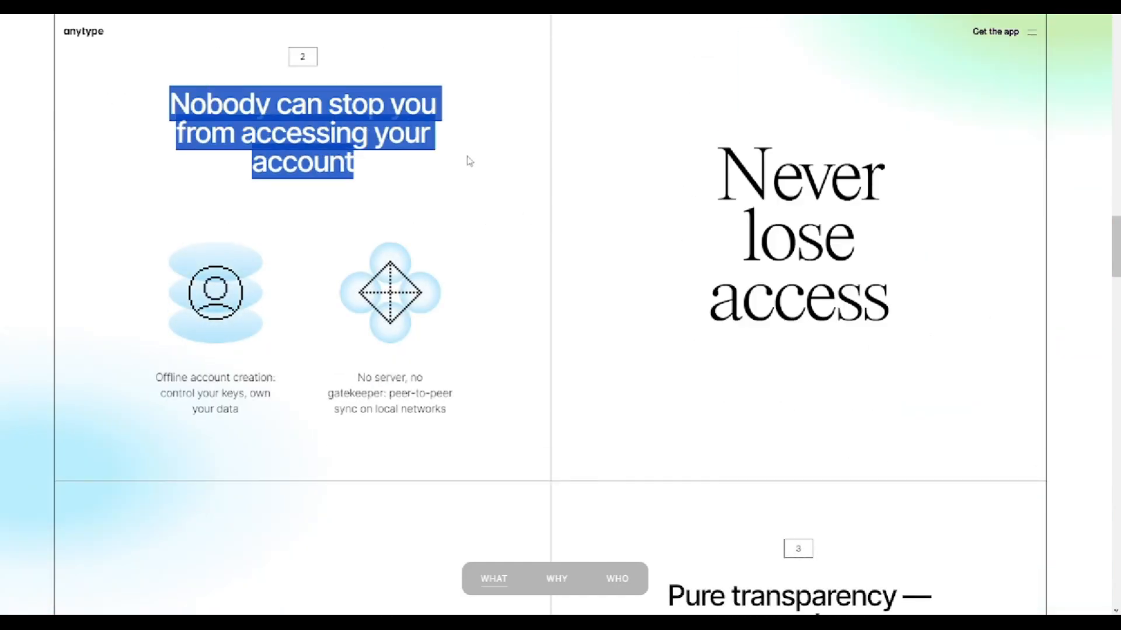
left_click(693, 188)
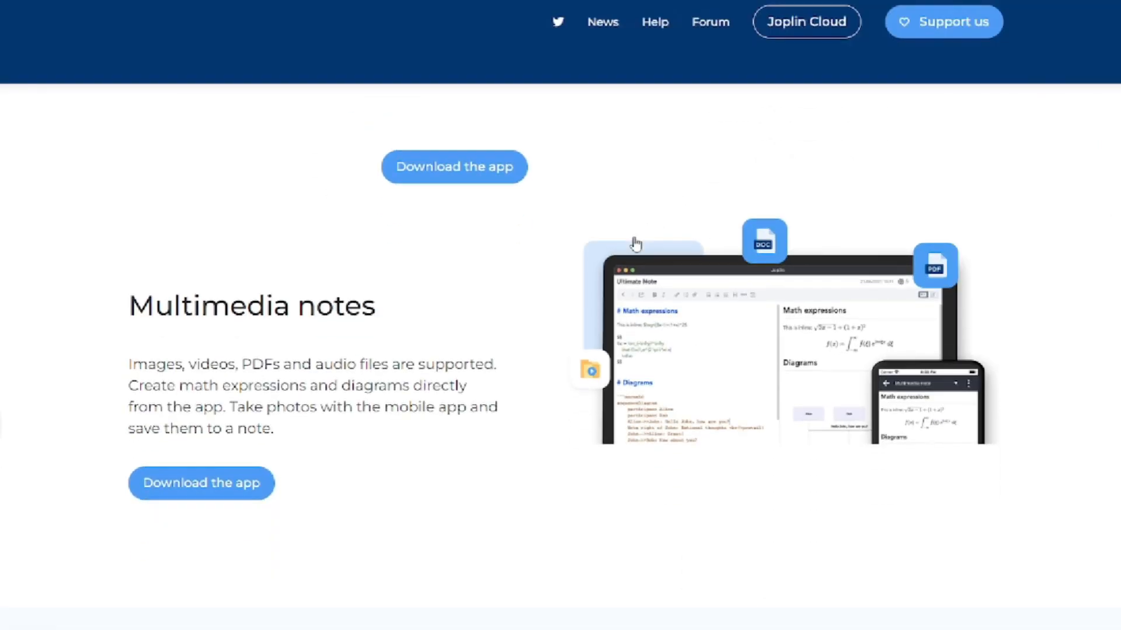
Scroll Joplin's homepage past Multimedia notes down to Save web pages as notes.
scroll("down", 3)
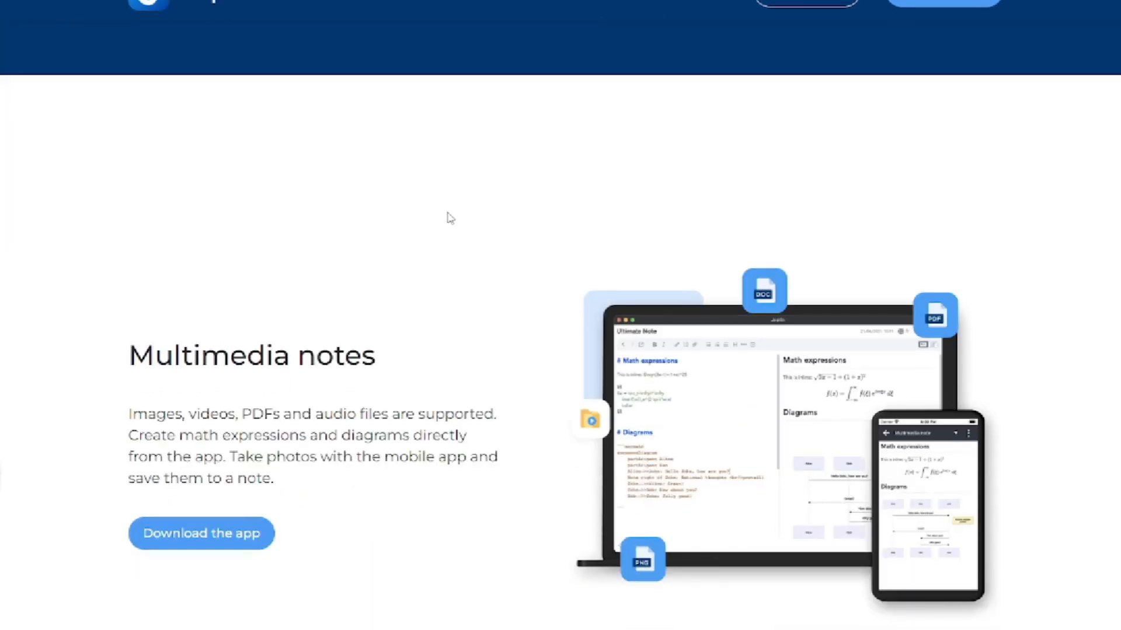
scroll("down", 3)
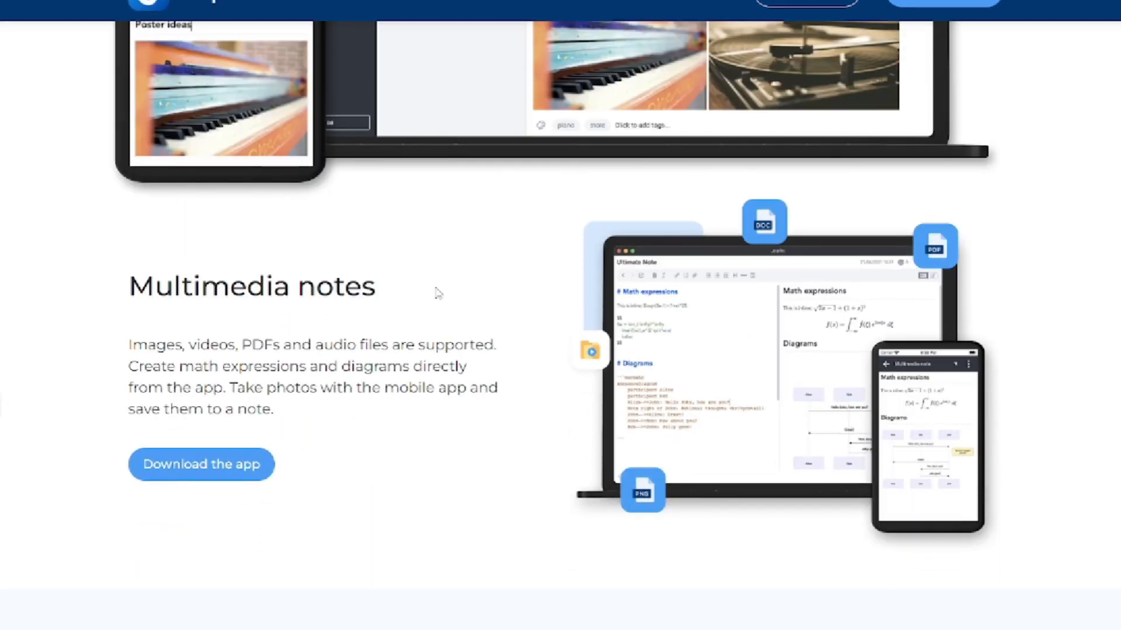
scroll("down", 3)
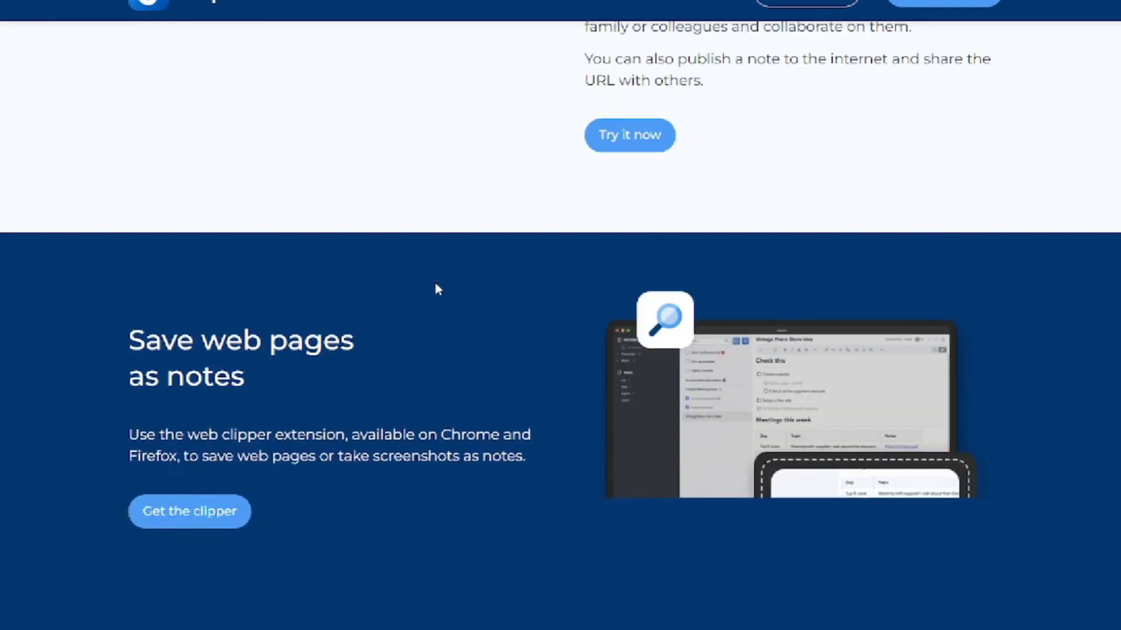
scroll("down", 3)
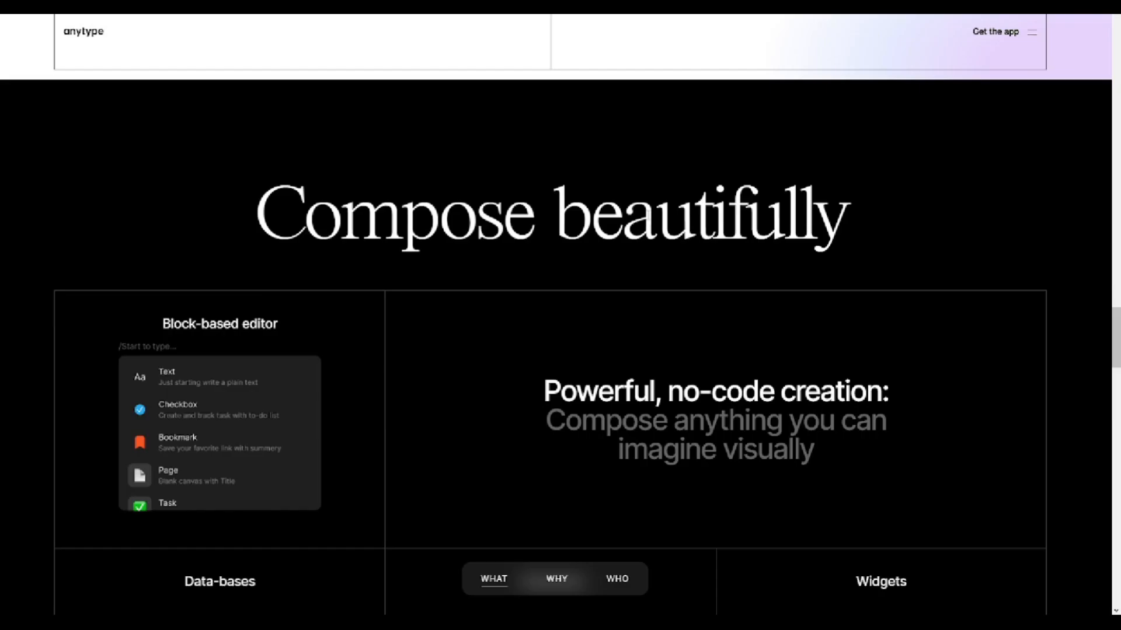
Scroll the Anytype homepage through testimonials to the footer and the Think fast offline-speed section.
scroll("down", 3)
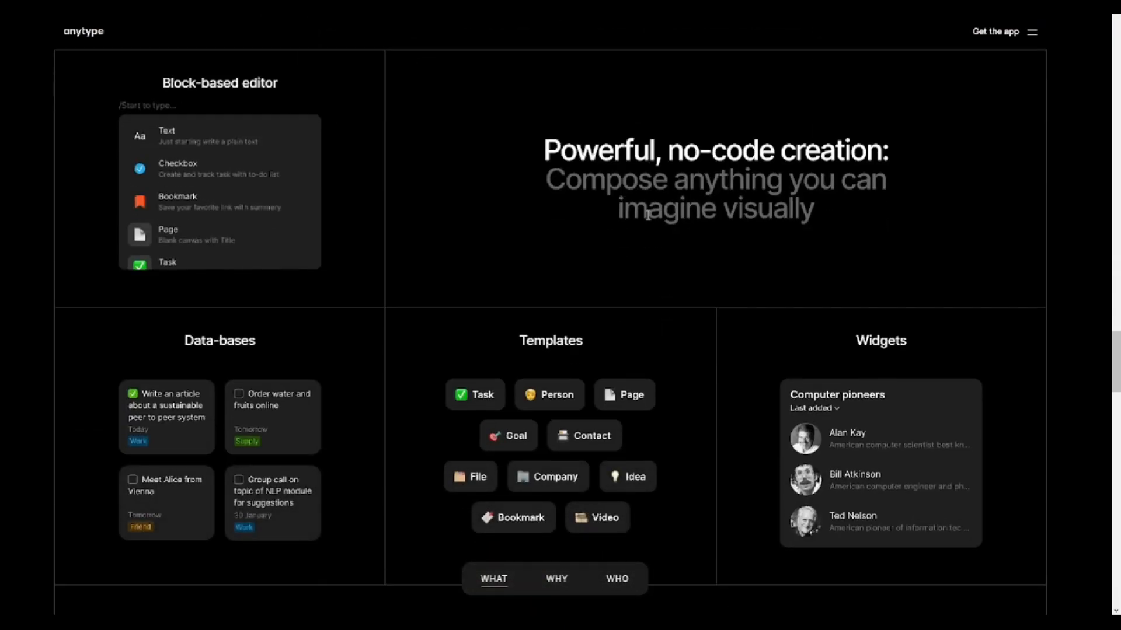
mouse_move(870, 226)
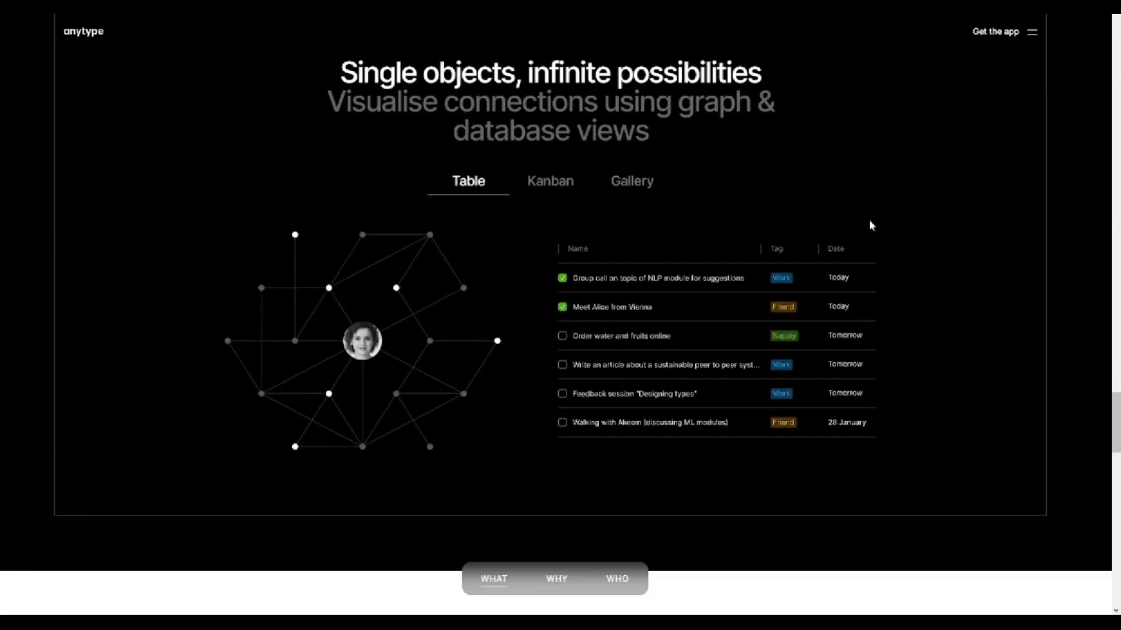
scroll("down", 3)
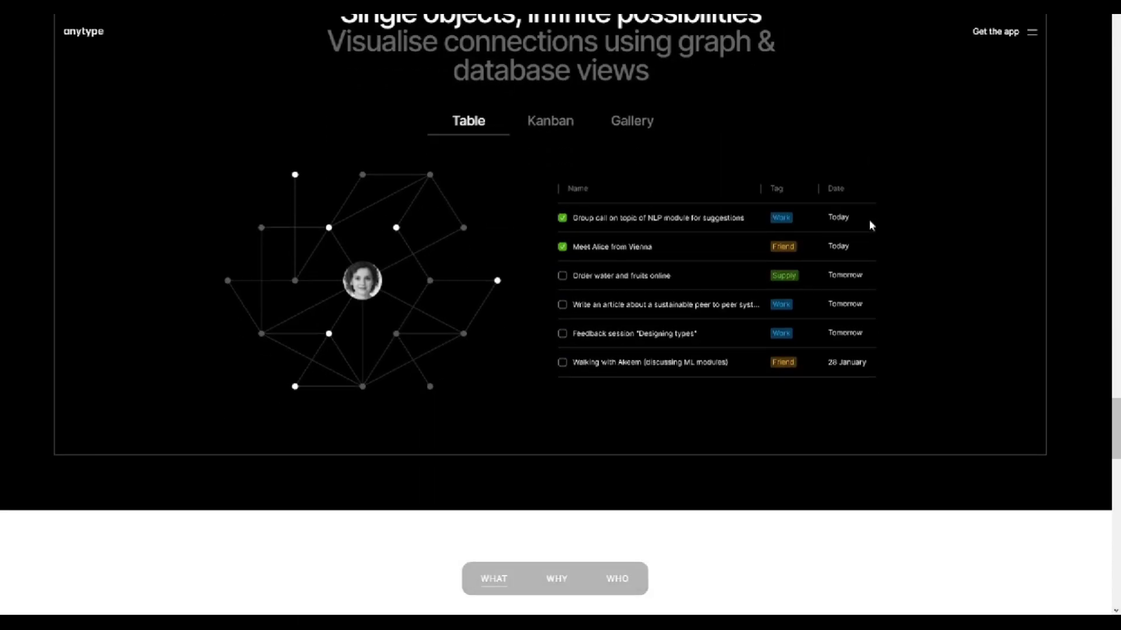
scroll("down", 3)
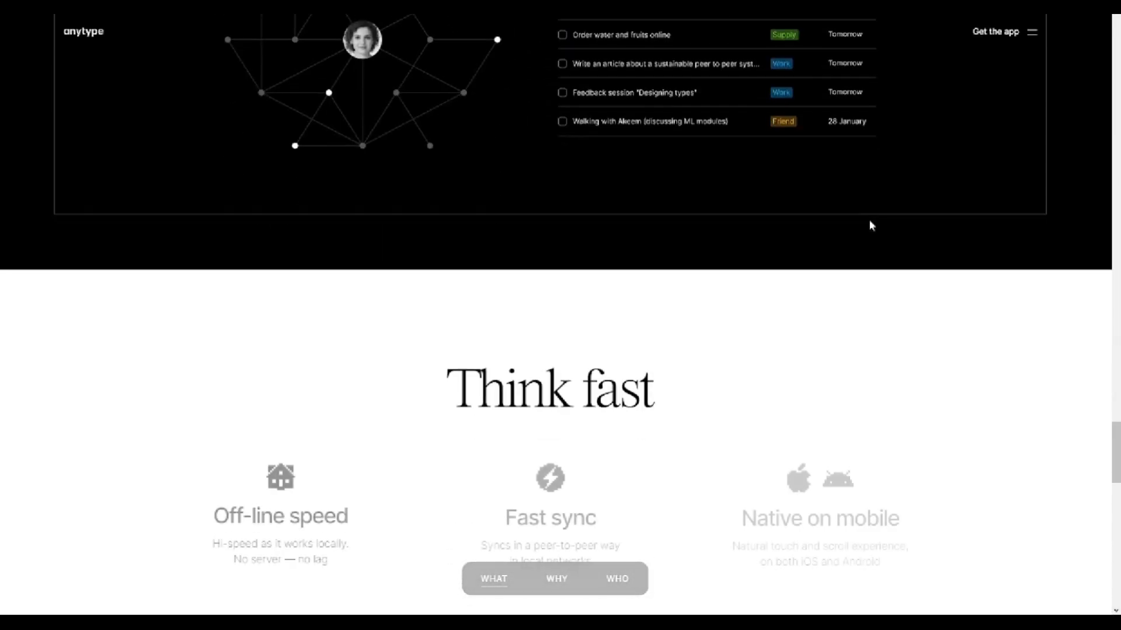
scroll("down", 3)
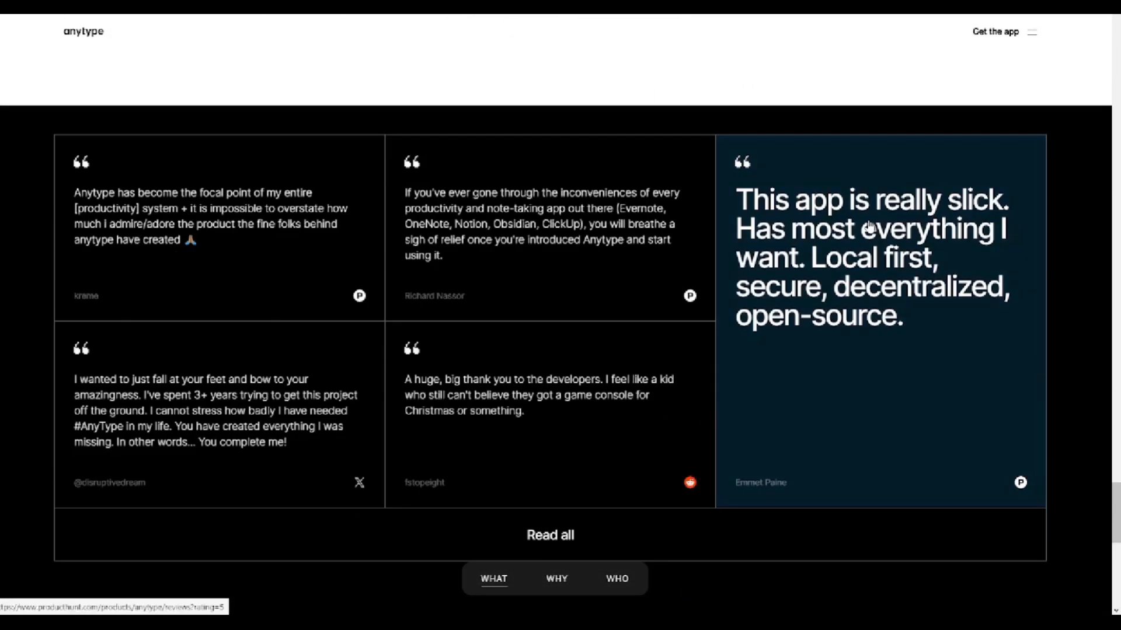
scroll("down", 3)
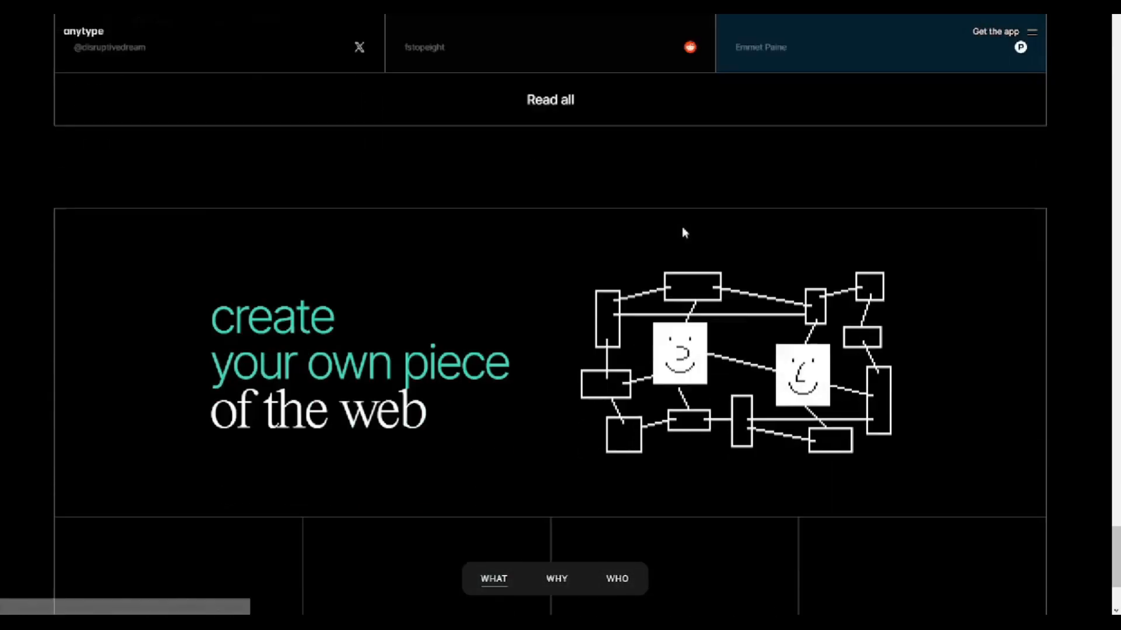
scroll("down", 3)
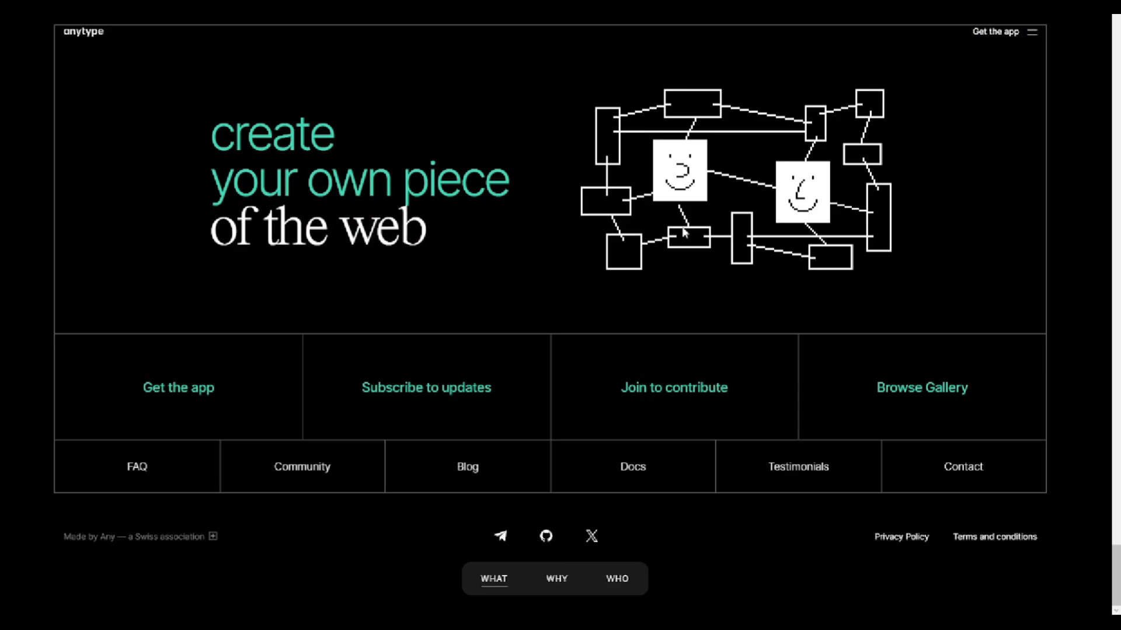
scroll("down", 3)
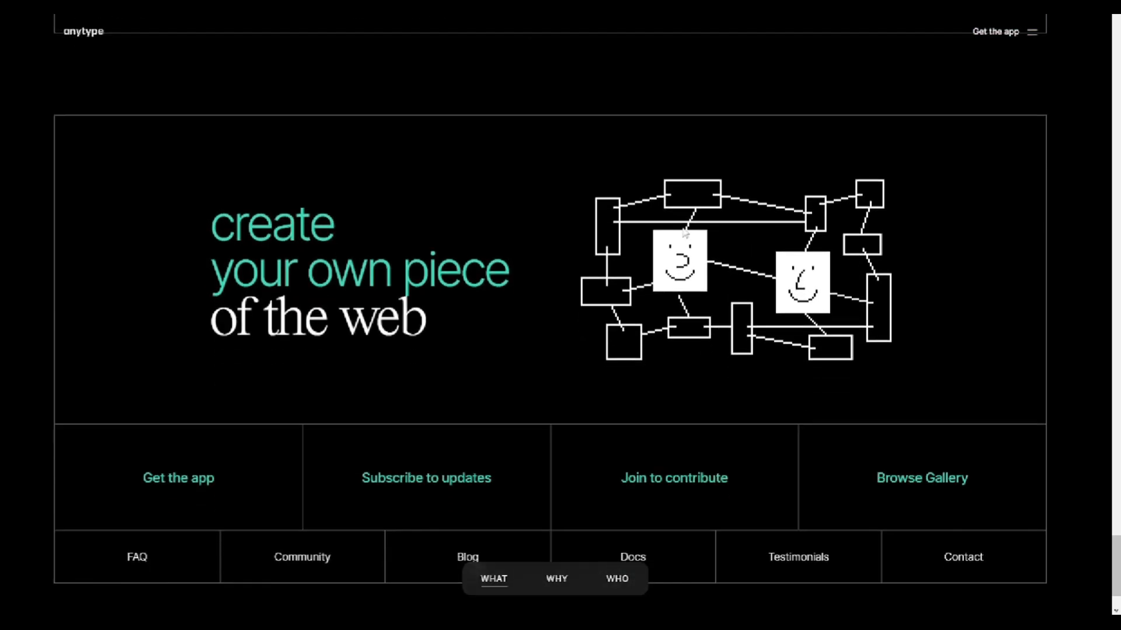
scroll("down", 3)
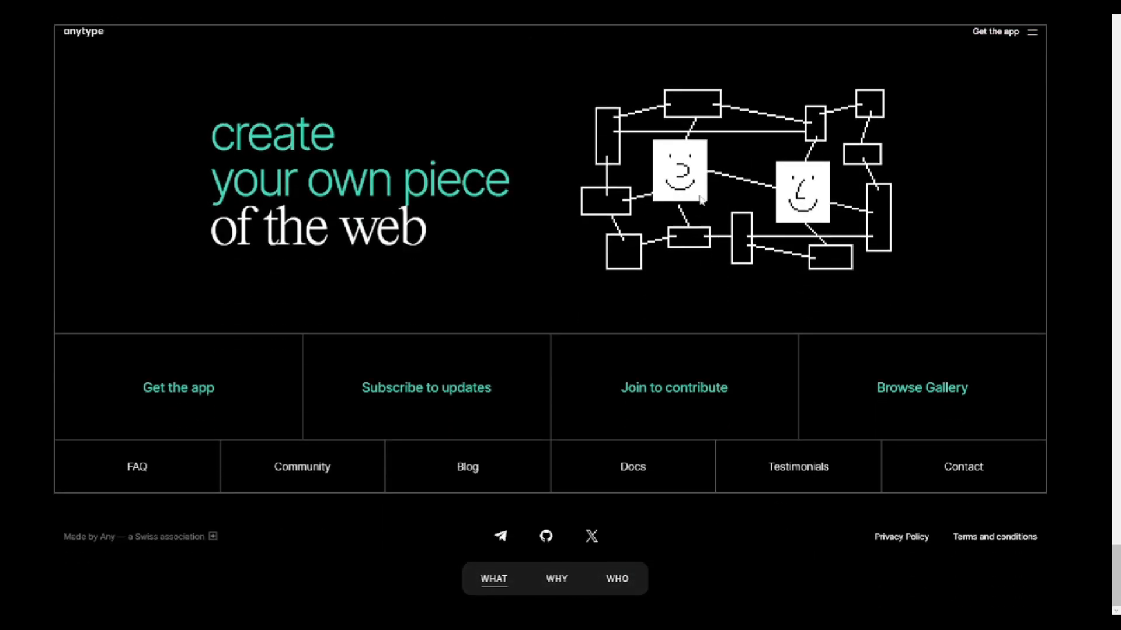
scroll("down", 3)
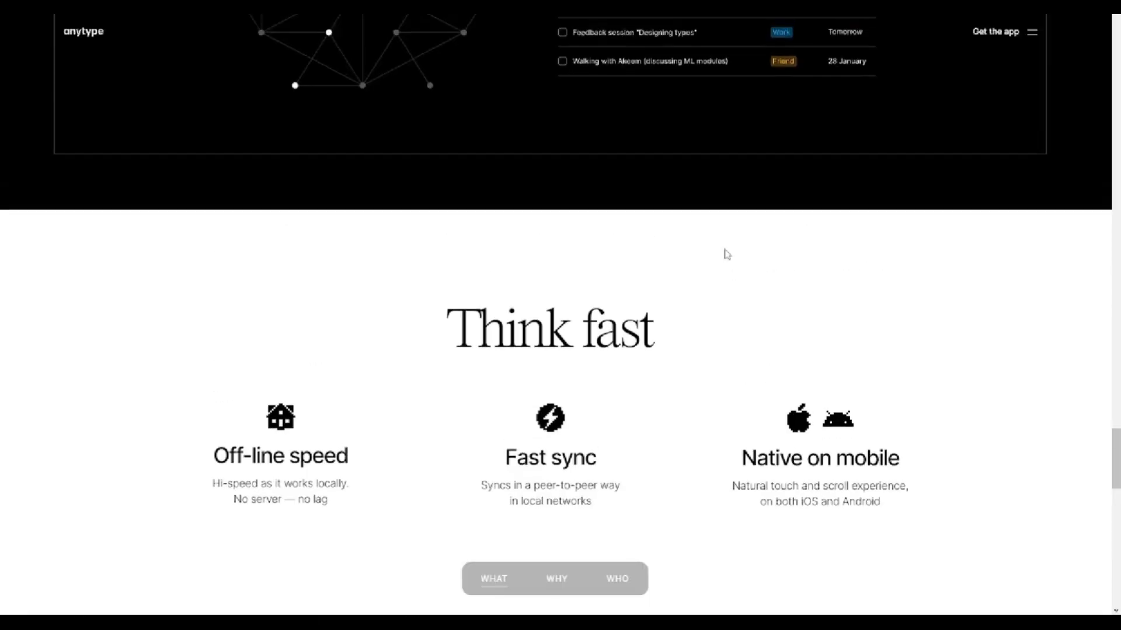